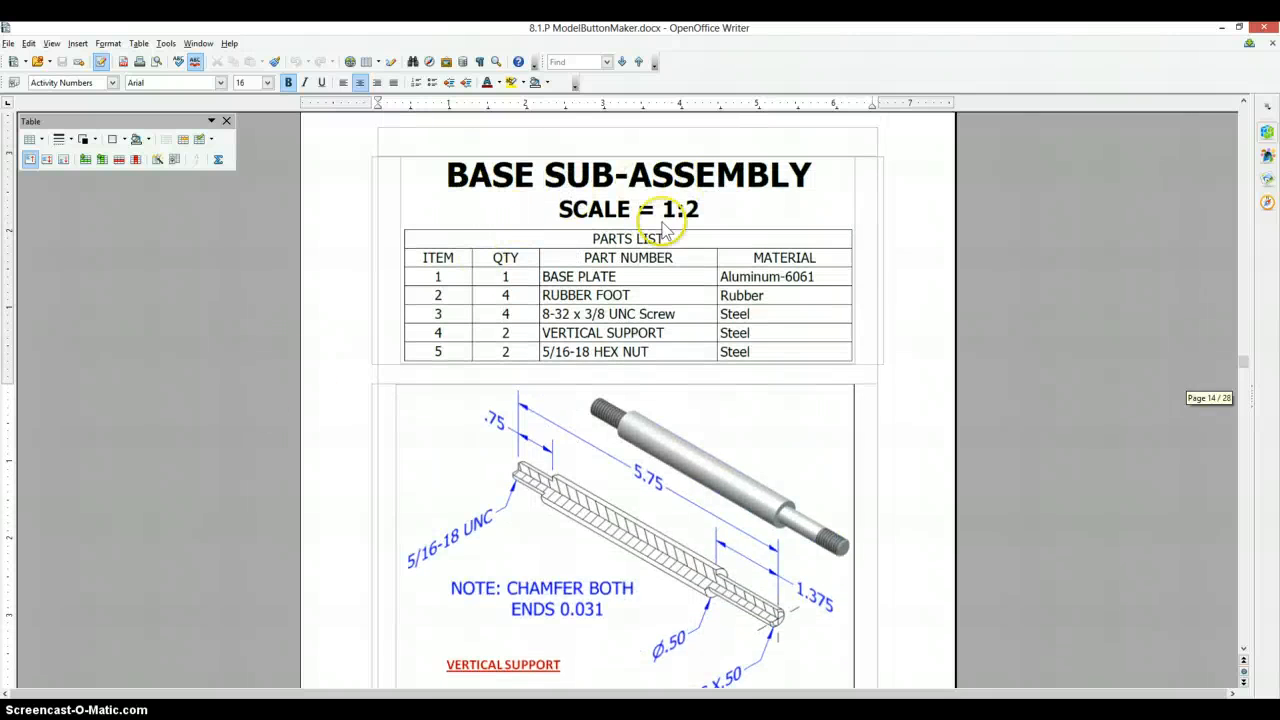
Step: Start a 2D sketch on a work plane with overlapping rectangles for the shaft profile and trim the extra lines
{"action": "scroll", "scroll_direction": "down", "scroll_amount": 3}
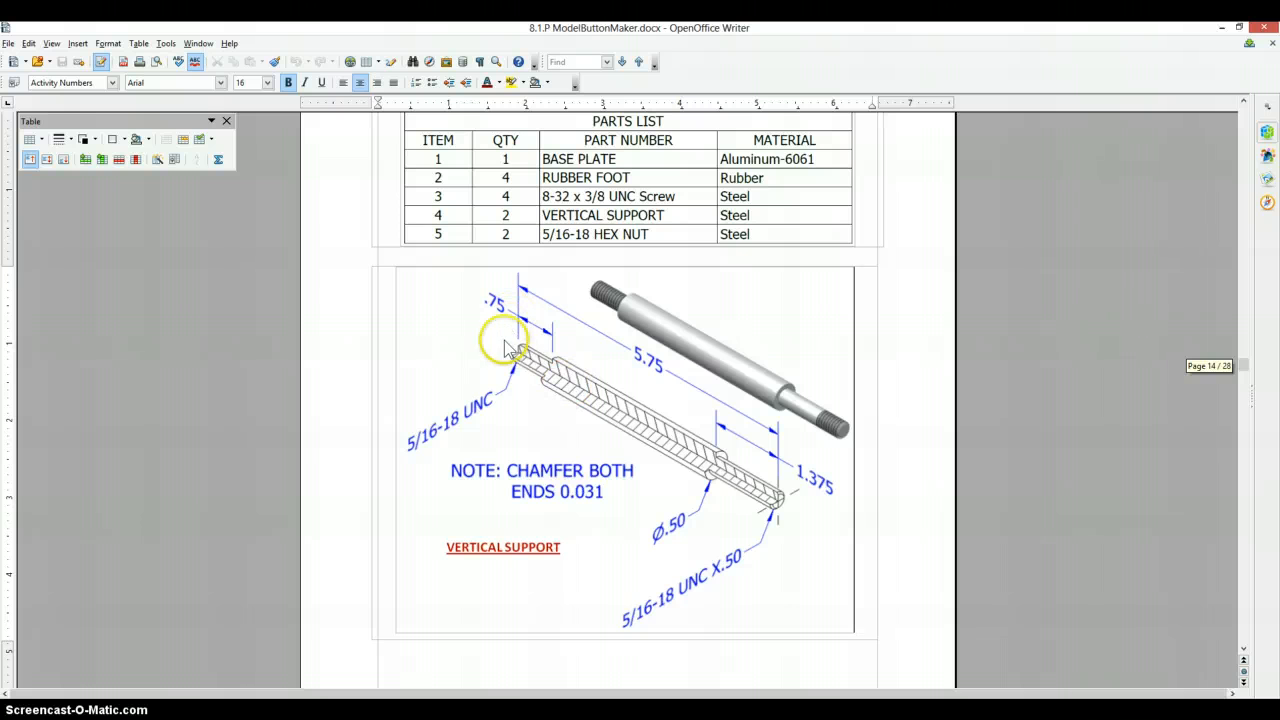
{"action": "mouse_move", "coordinate": [750, 504]}
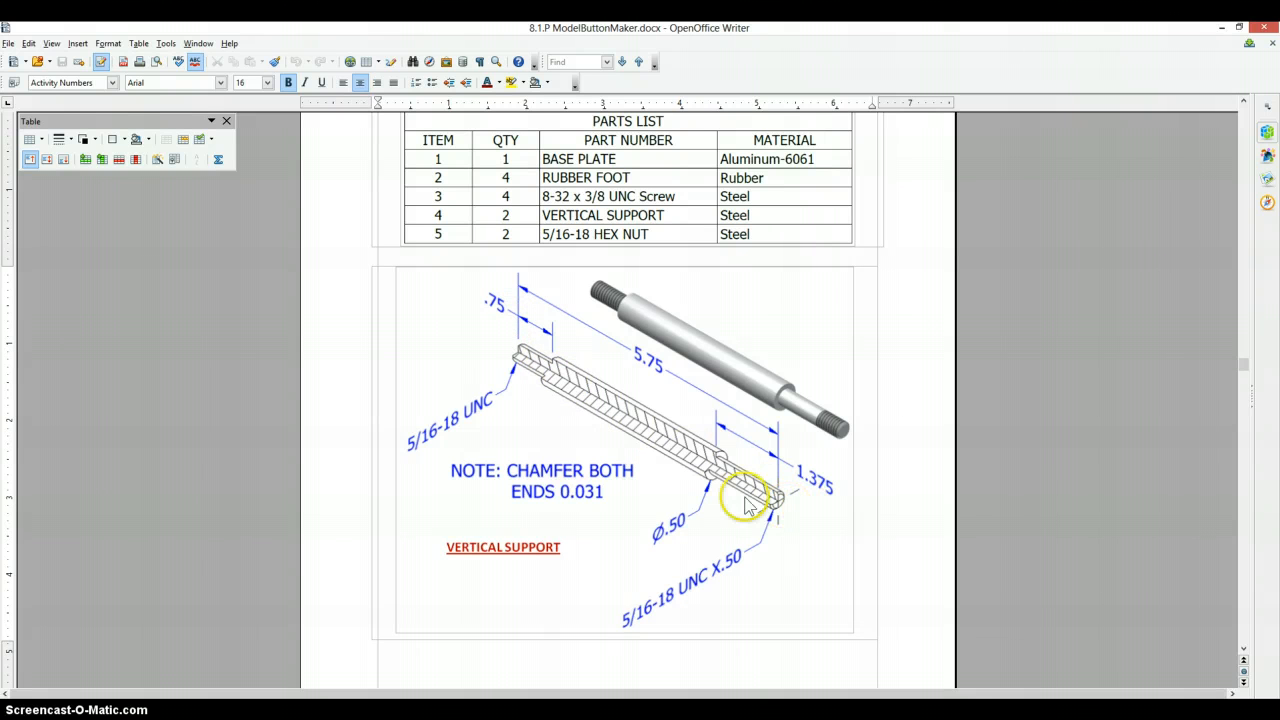
{"action": "mouse_move", "coordinate": [708, 450]}
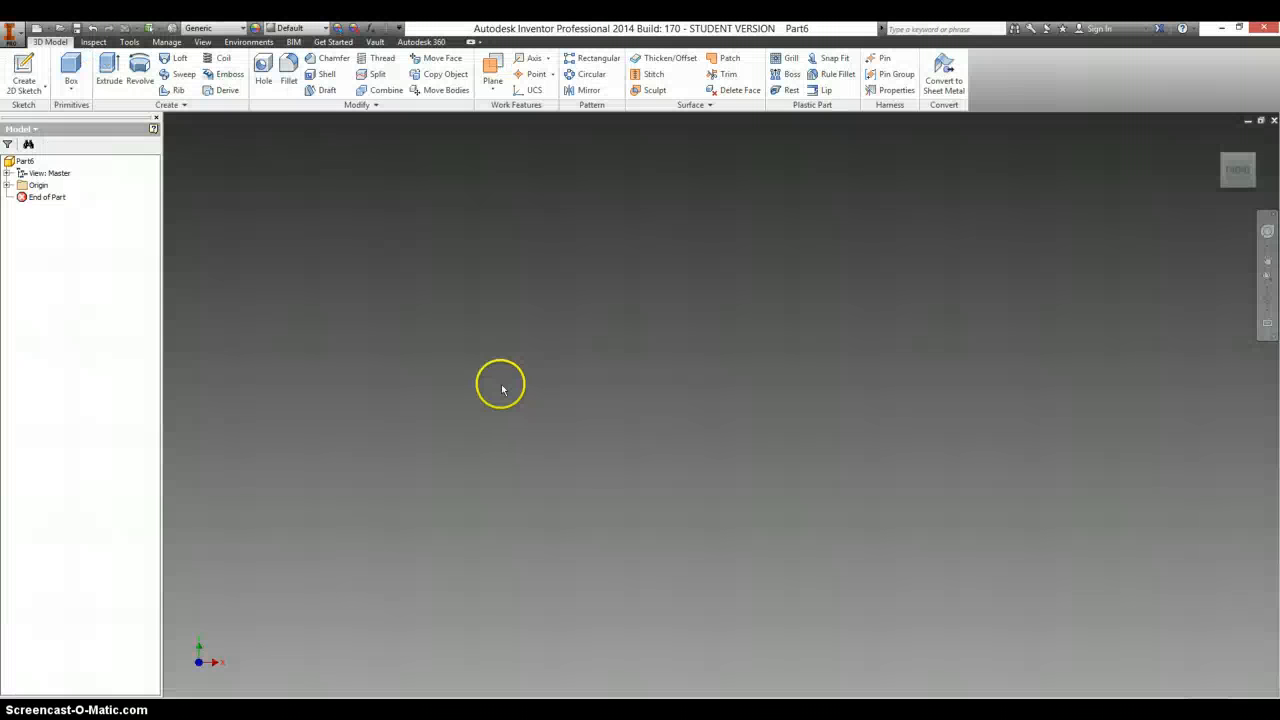
{"action": "left_click", "coordinate": [24, 72]}
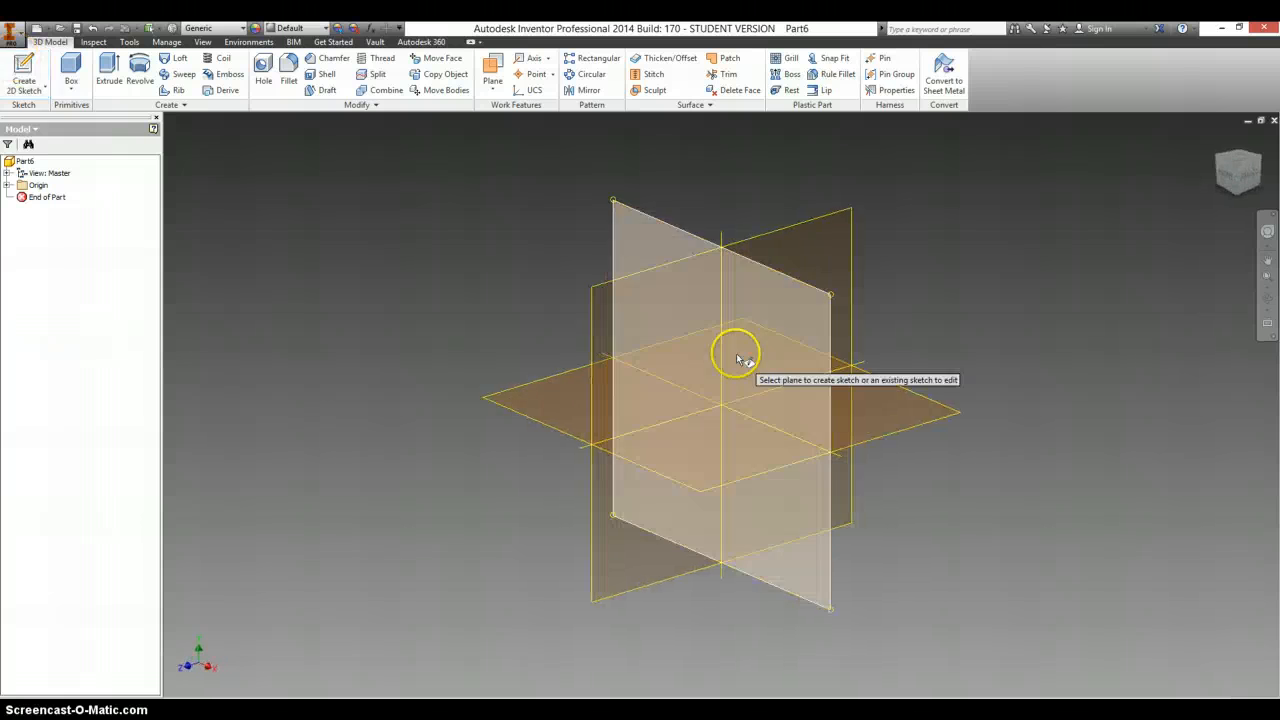
{"action": "left_click", "coordinate": [736, 358]}
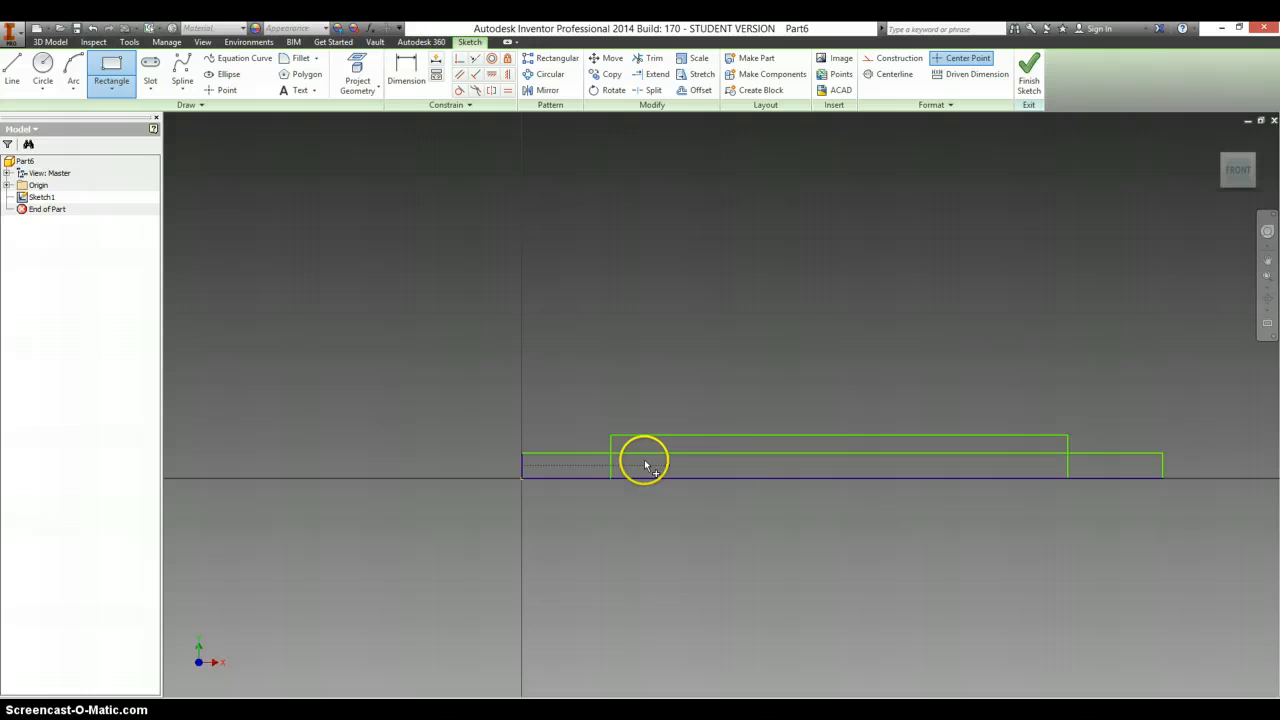
{"action": "left_click", "coordinate": [652, 58]}
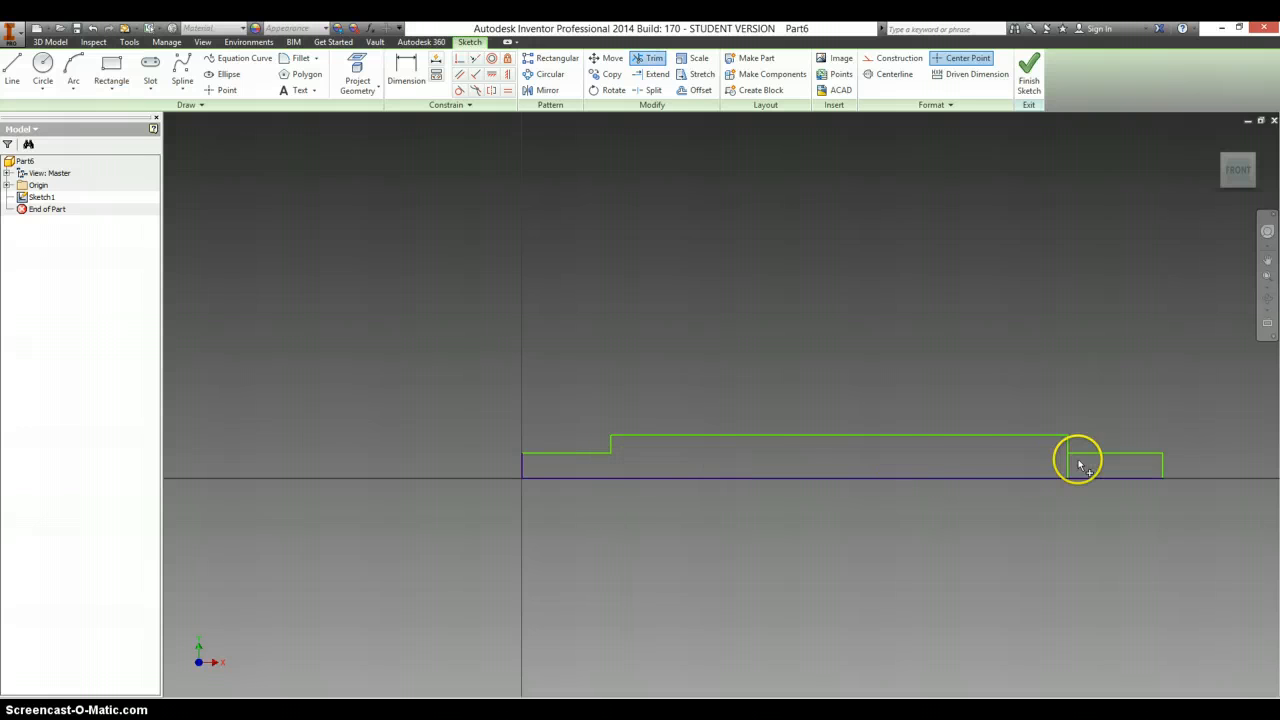
{"action": "left_click", "coordinate": [1080, 464]}
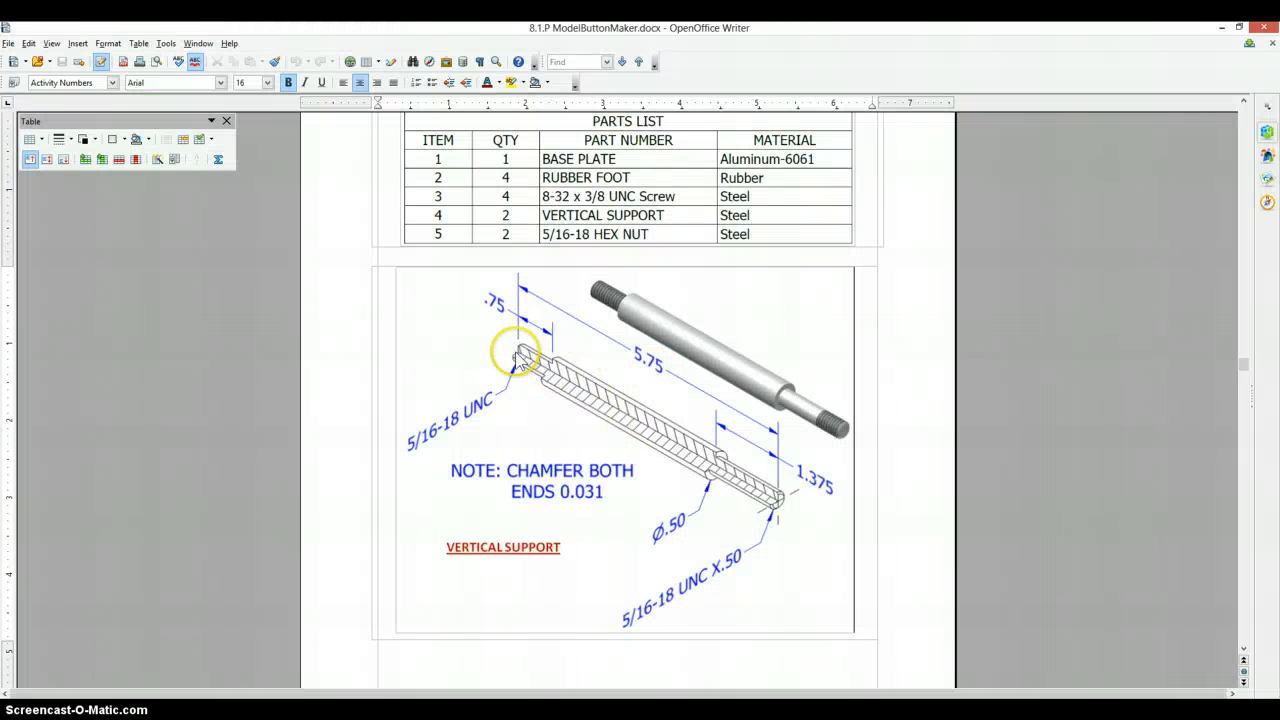
{"action": "mouse_move", "coordinate": [780, 496]}
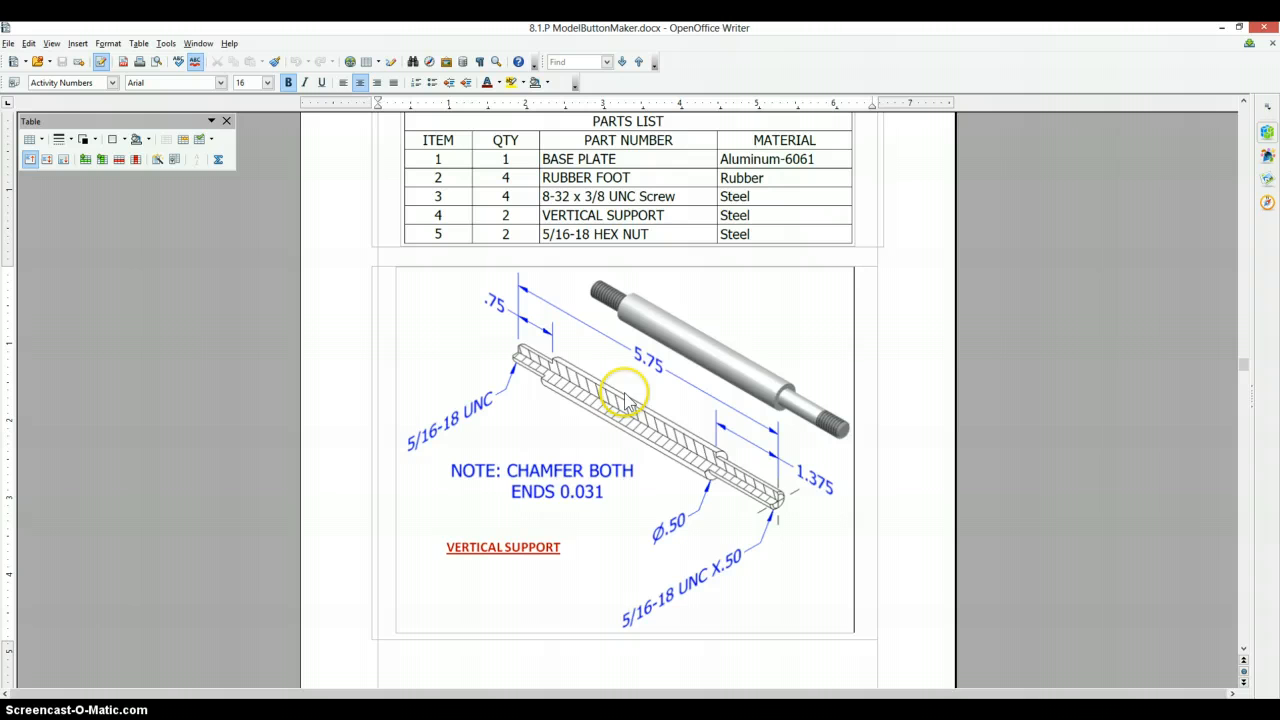
{"action": "mouse_move", "coordinate": [836, 500]}
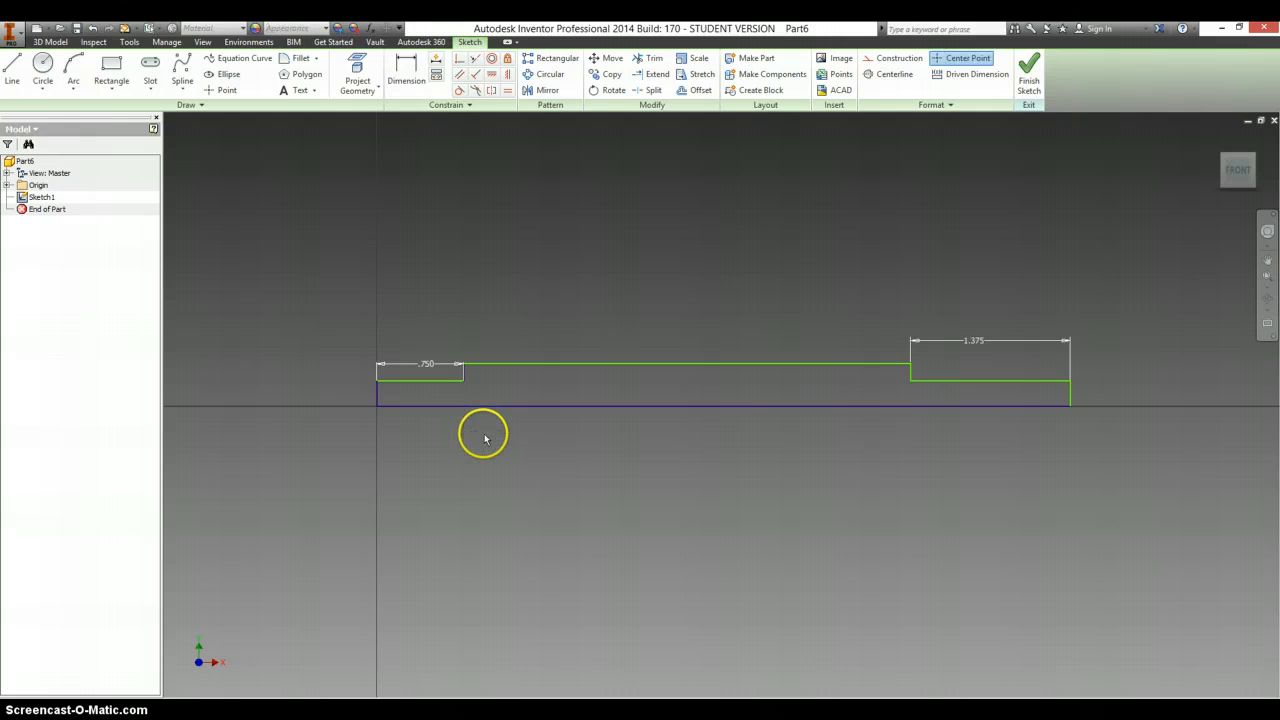
Step: Revolve the dimensioned stepped profile about its axis into a solid shaft
{"action": "left_click", "coordinate": [406, 74]}
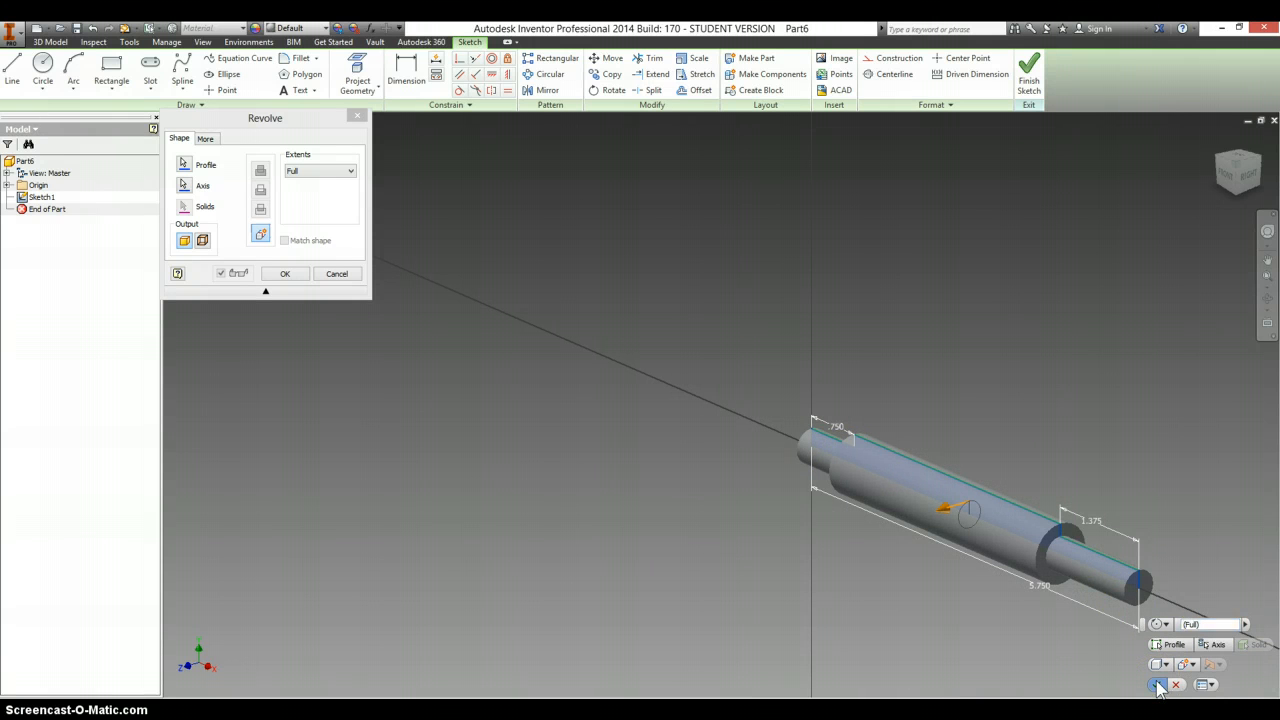
{"action": "left_click", "coordinate": [284, 272]}
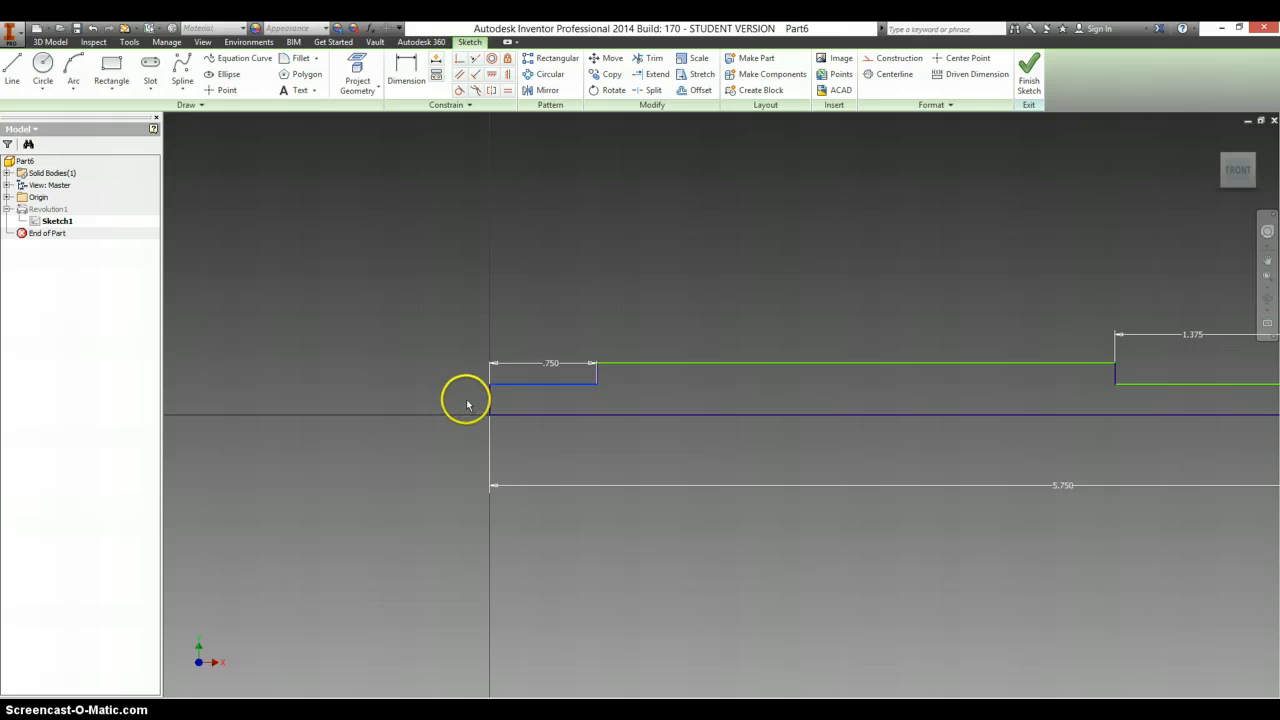
Step: Dimension the left end step line of the shaft sketch, entering its value
{"action": "left_click", "coordinate": [406, 74]}
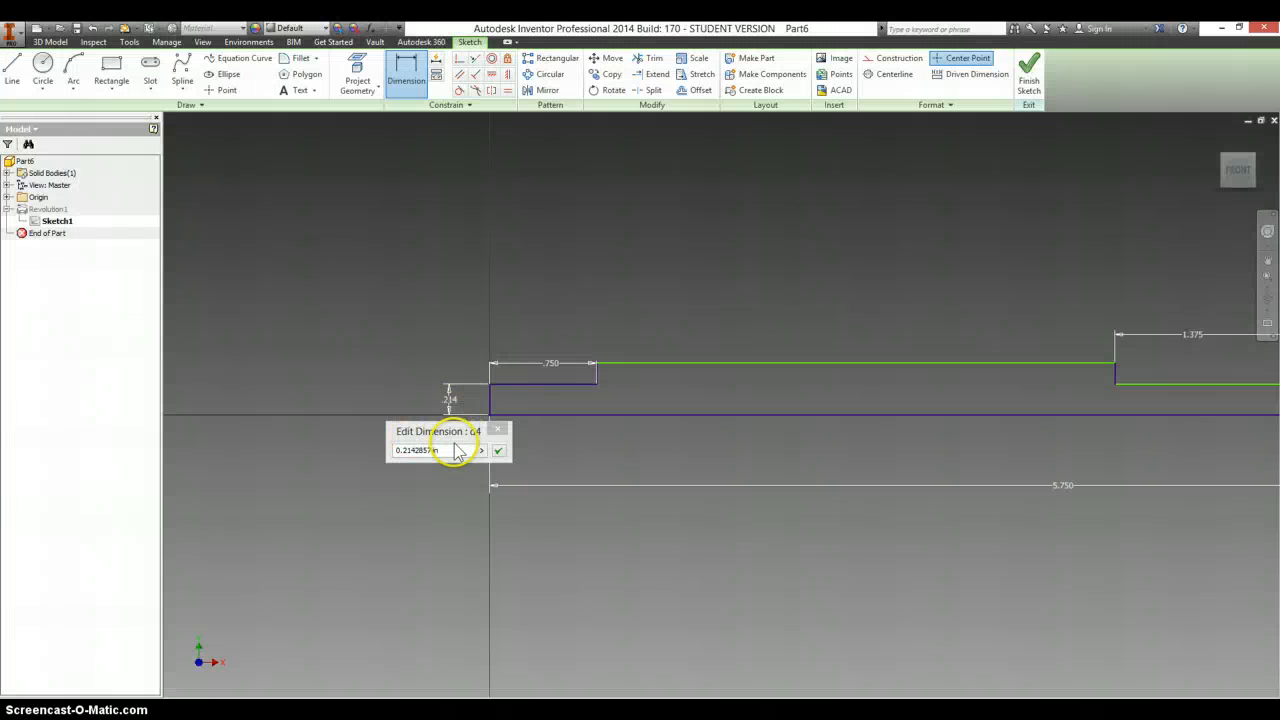
{"action": "type", "text": "9"}
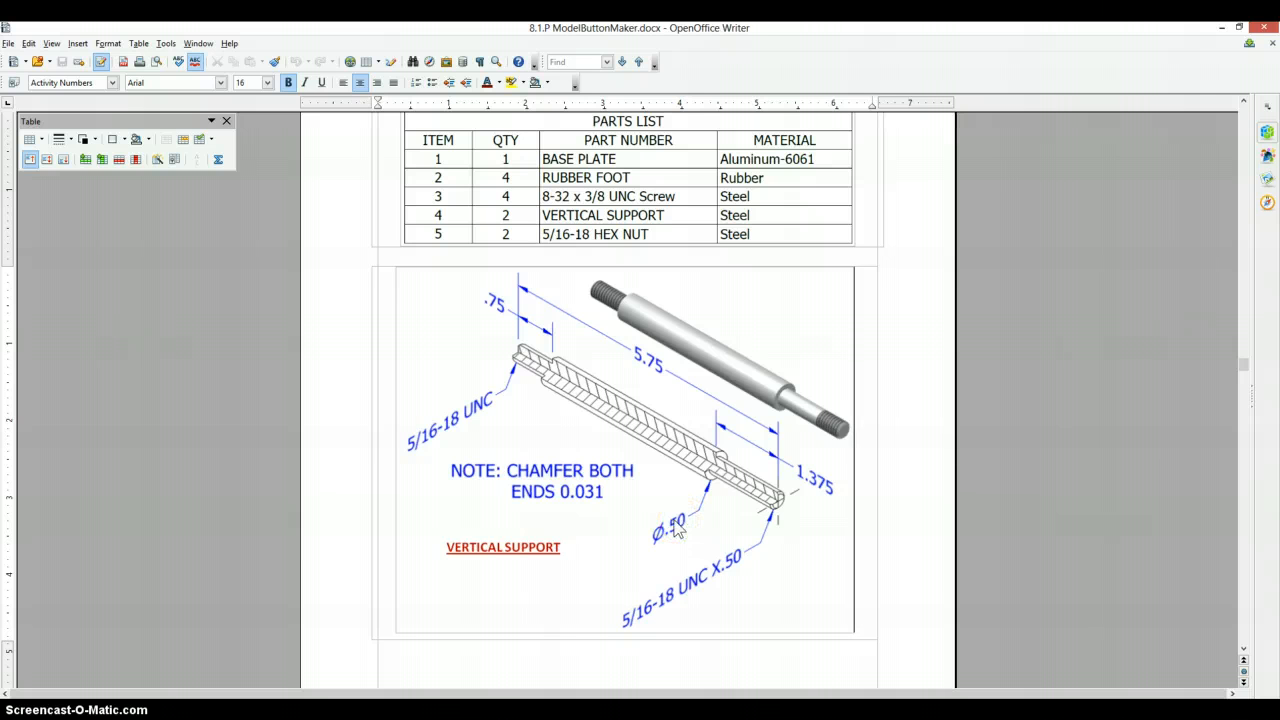
{"action": "mouse_move", "coordinate": [480, 396]}
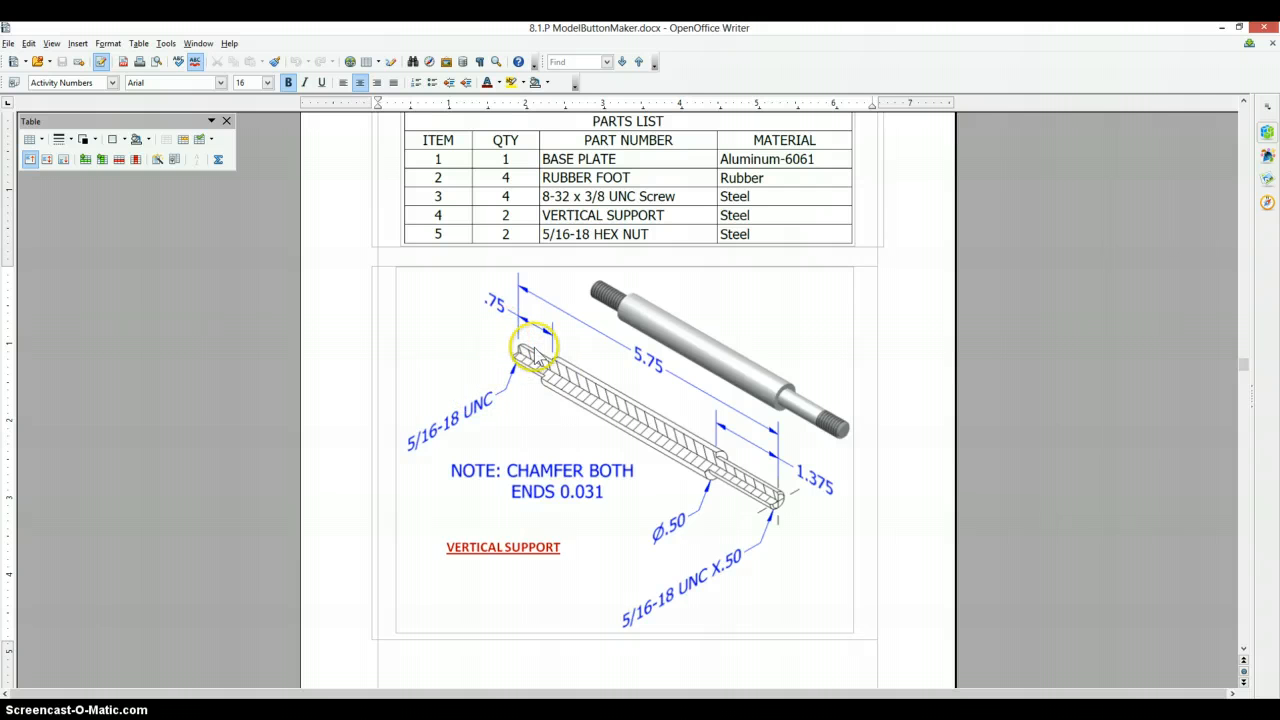
{"action": "mouse_move", "coordinate": [476, 424]}
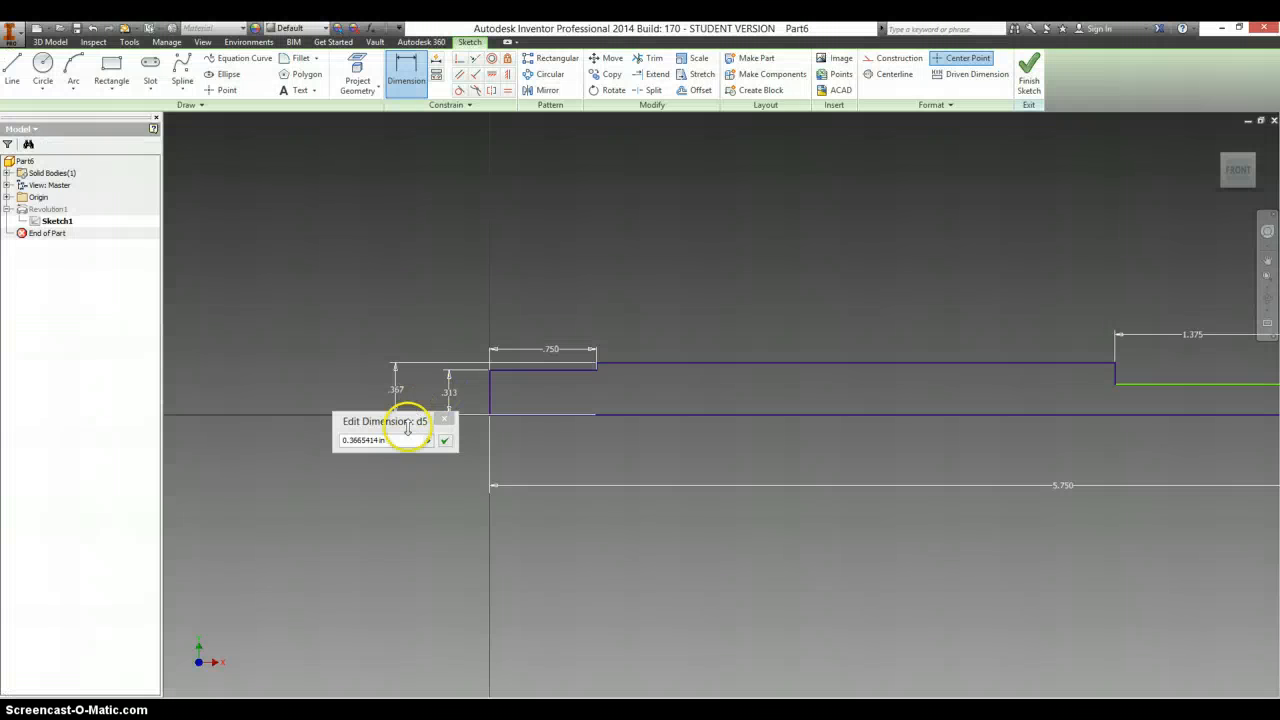
Step: Confirm the left-end diameter dimensions, cancel the over-constraining one, and finish the sketch
{"action": "left_click", "coordinate": [444, 440]}
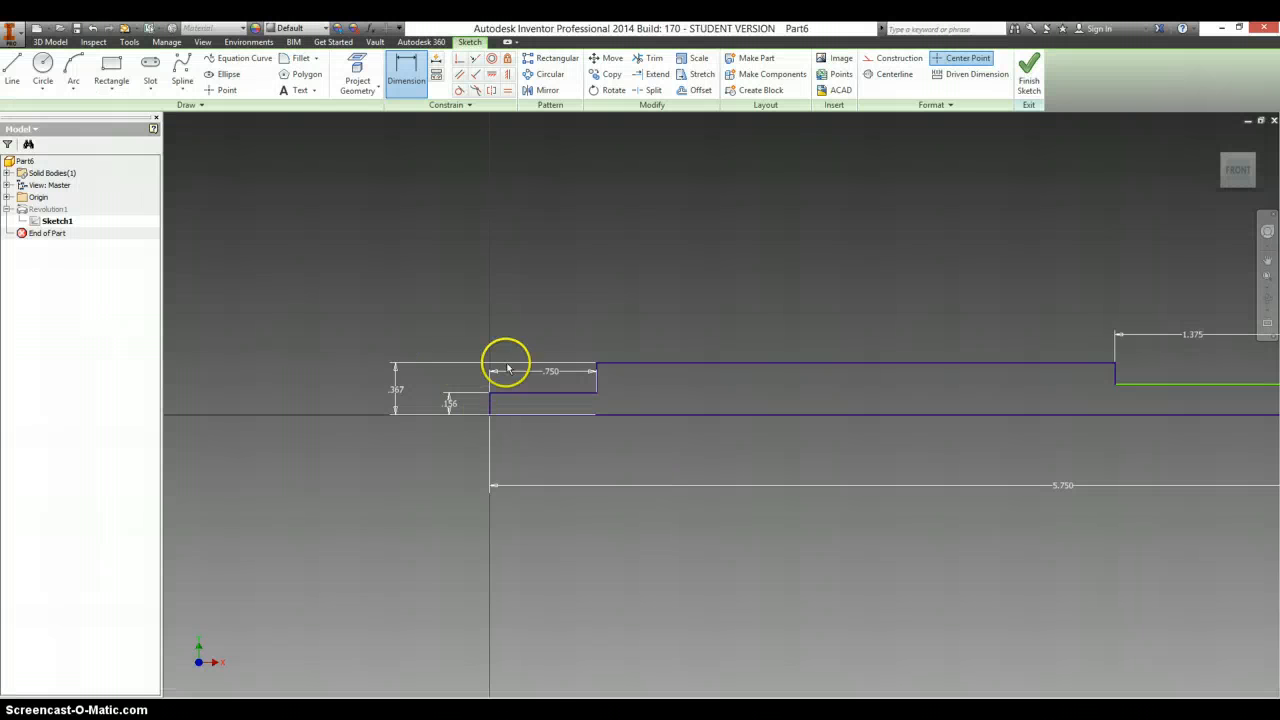
{"action": "left_click", "coordinate": [448, 404]}
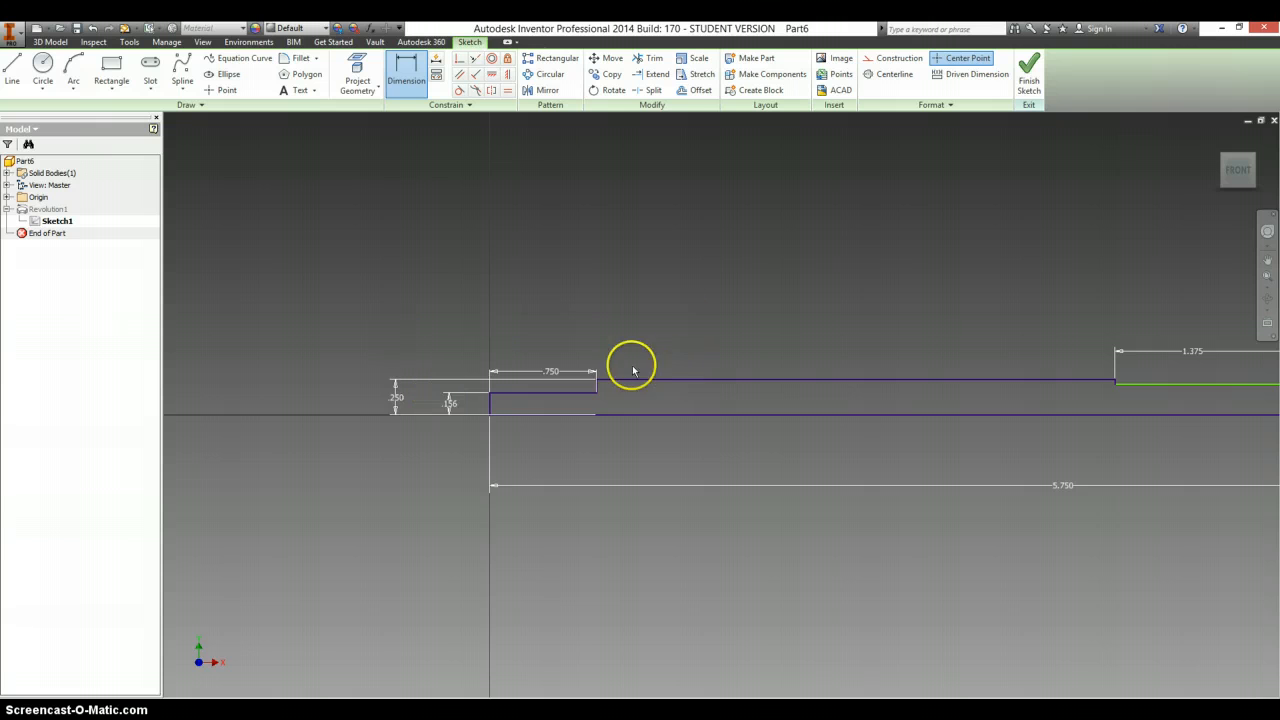
{"action": "left_click", "coordinate": [600, 388]}
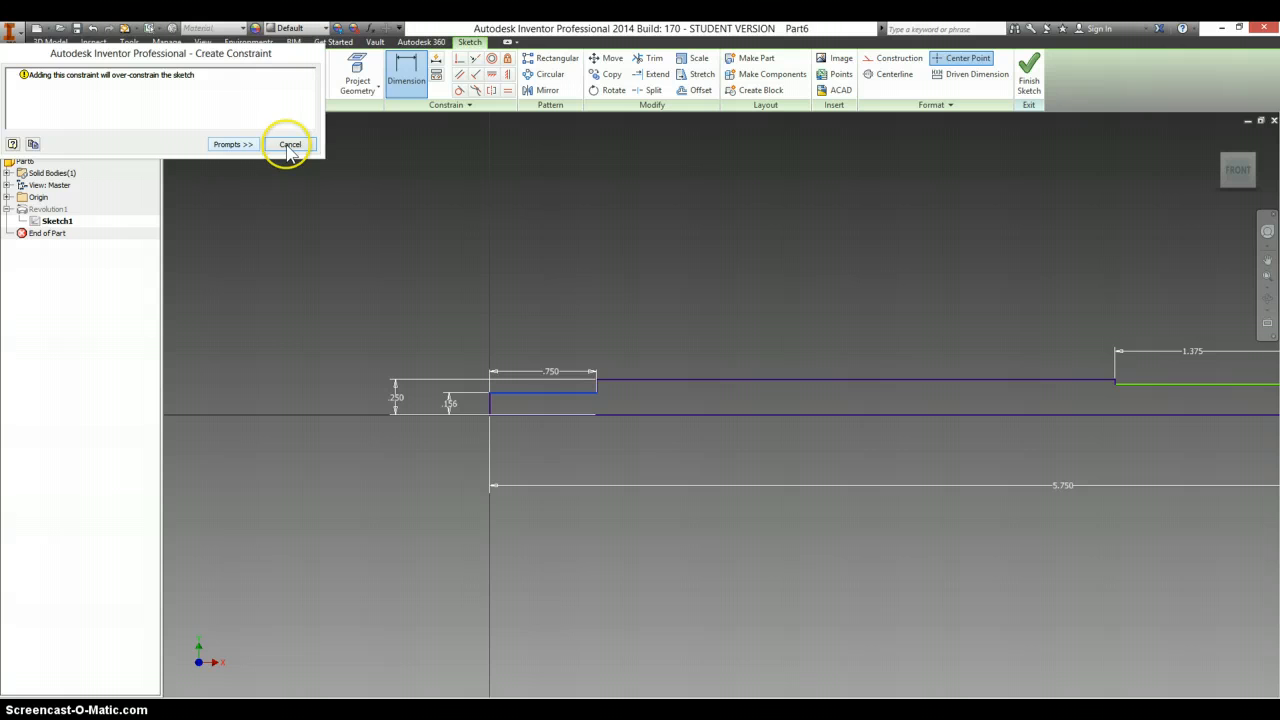
{"action": "left_click", "coordinate": [288, 144]}
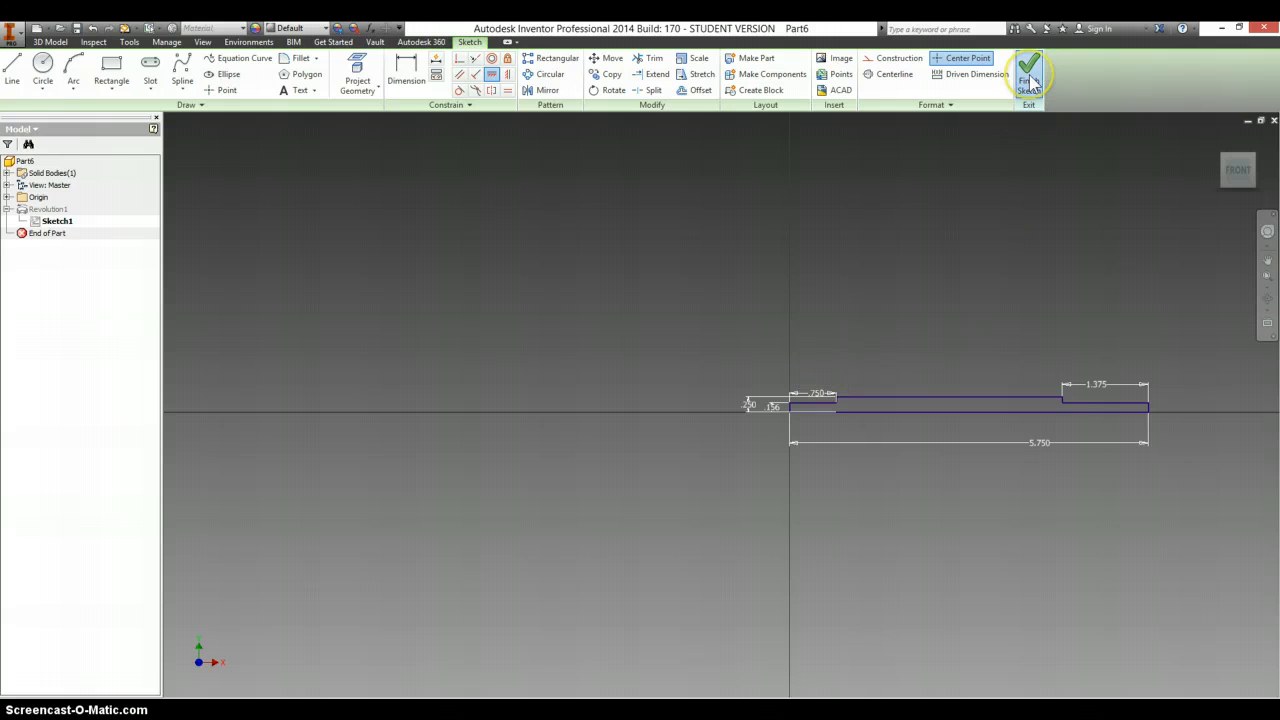
{"action": "left_click", "coordinate": [1028, 76]}
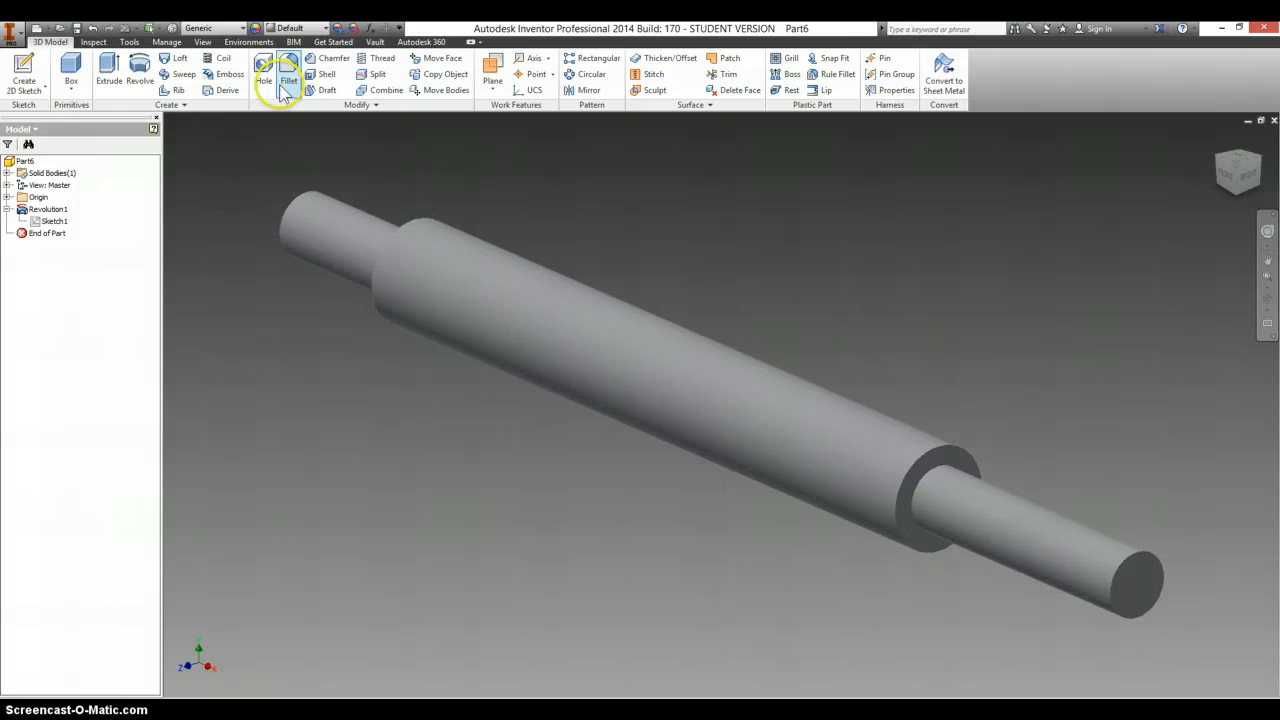
Step: Specify the left-end thread as ANSI Unified 5/16-18 UNC, class 2A
{"action": "left_click", "coordinate": [380, 56]}
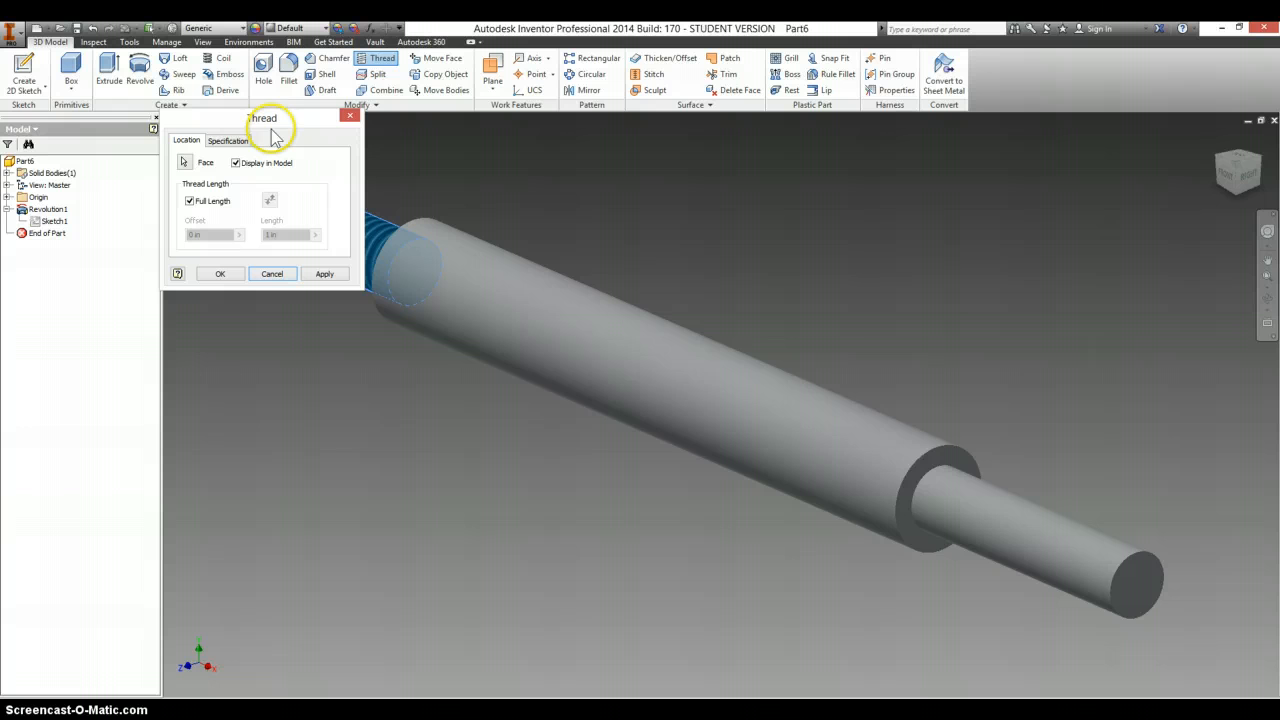
{"action": "left_click", "coordinate": [228, 140]}
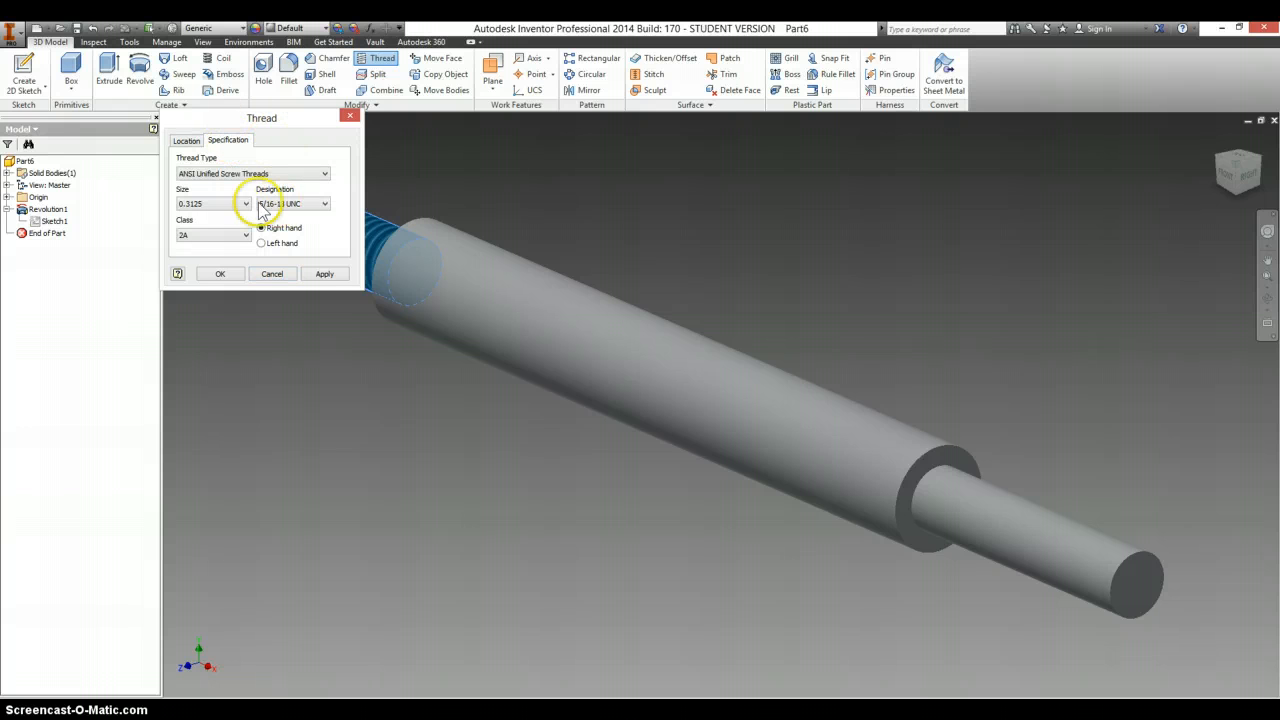
{"action": "left_click", "coordinate": [324, 204]}
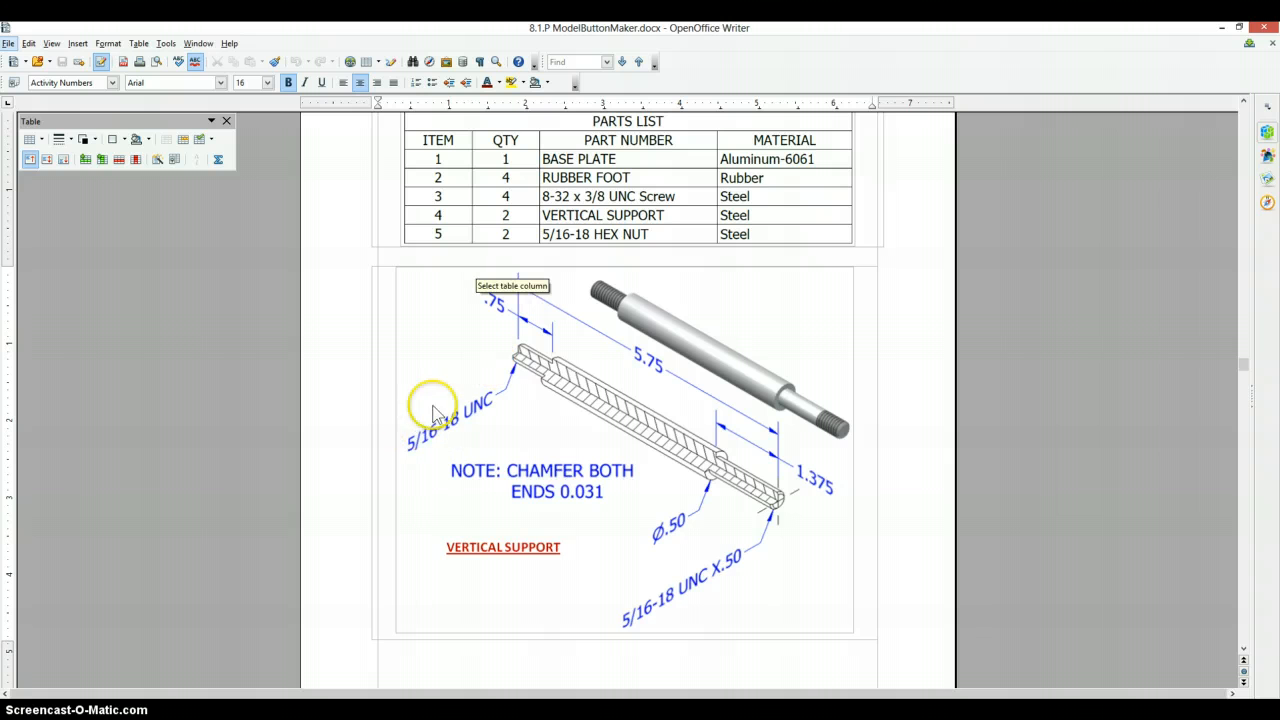
{"action": "mouse_move", "coordinate": [484, 414]}
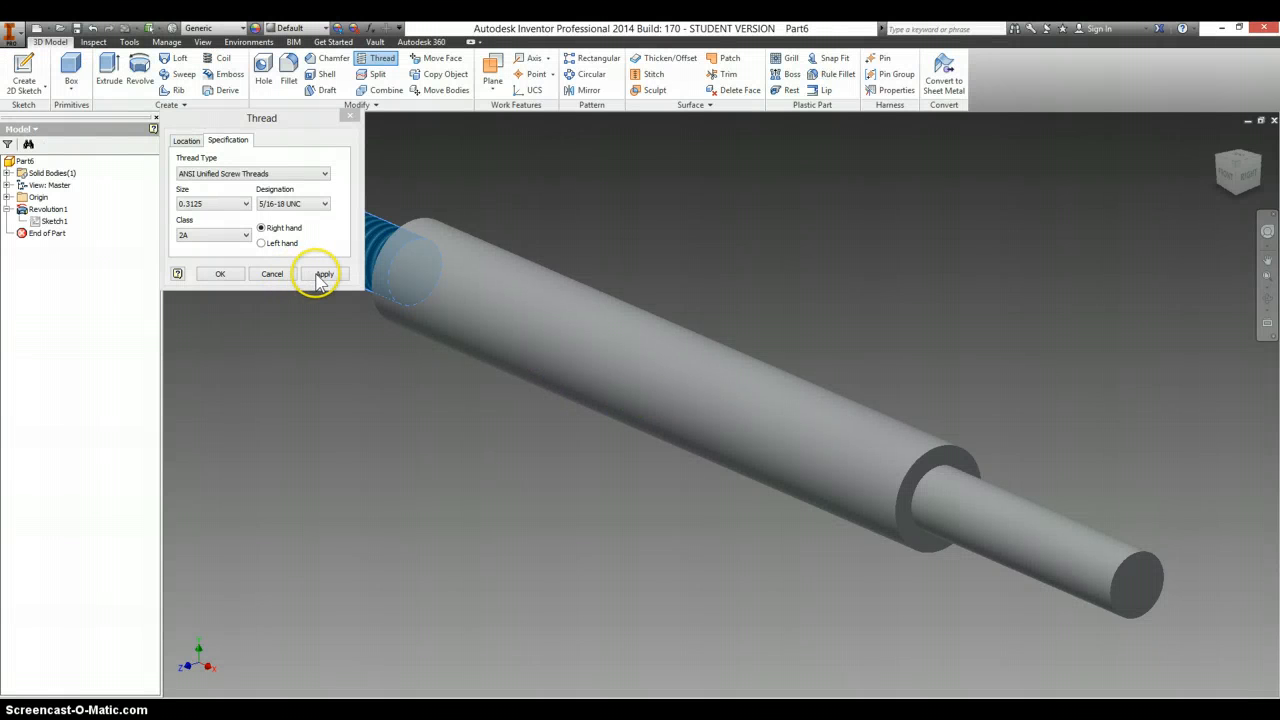
Step: Apply the left-end thread, then switch to a partial thread of length .5
{"action": "left_click", "coordinate": [324, 272]}
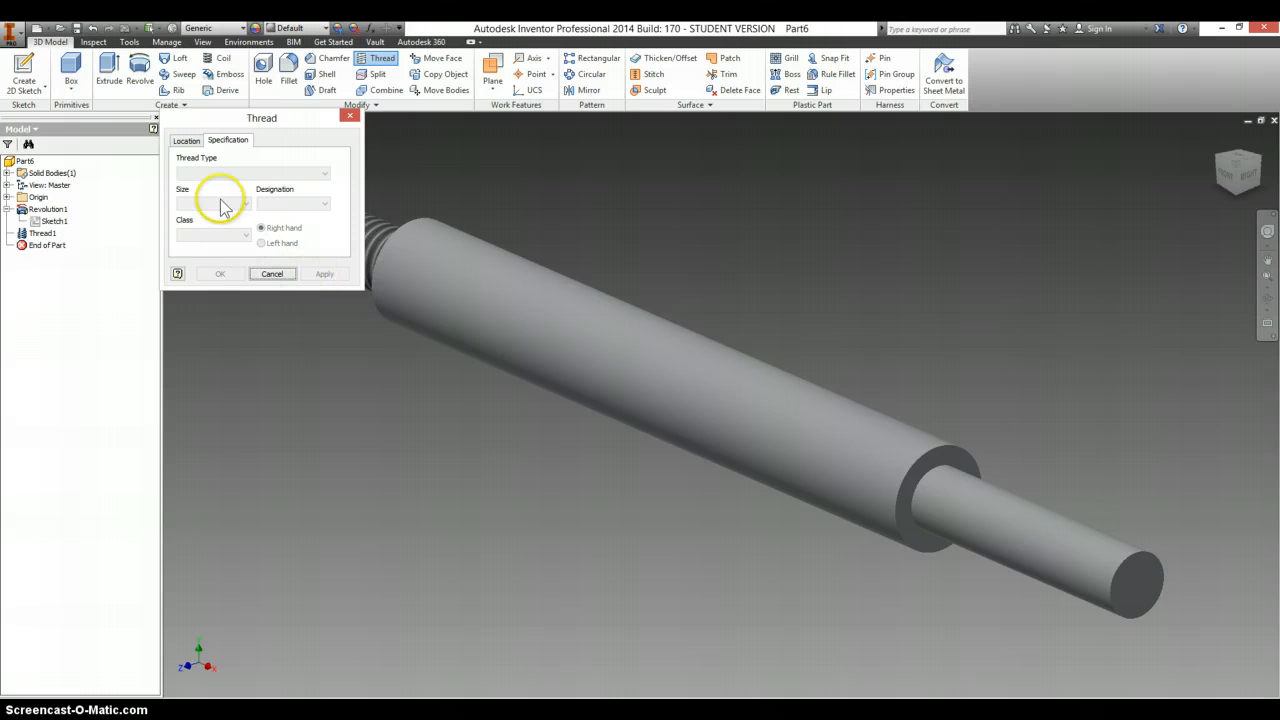
{"action": "left_click", "coordinate": [188, 140]}
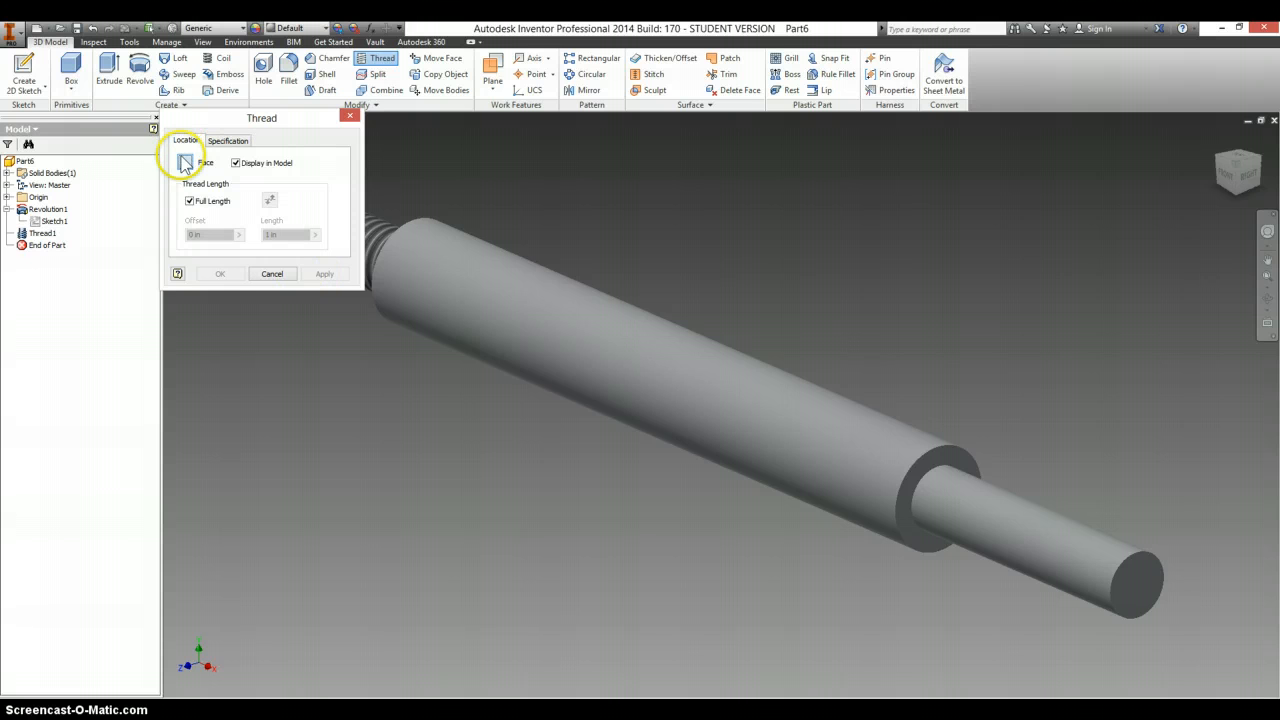
{"action": "left_click", "coordinate": [188, 200]}
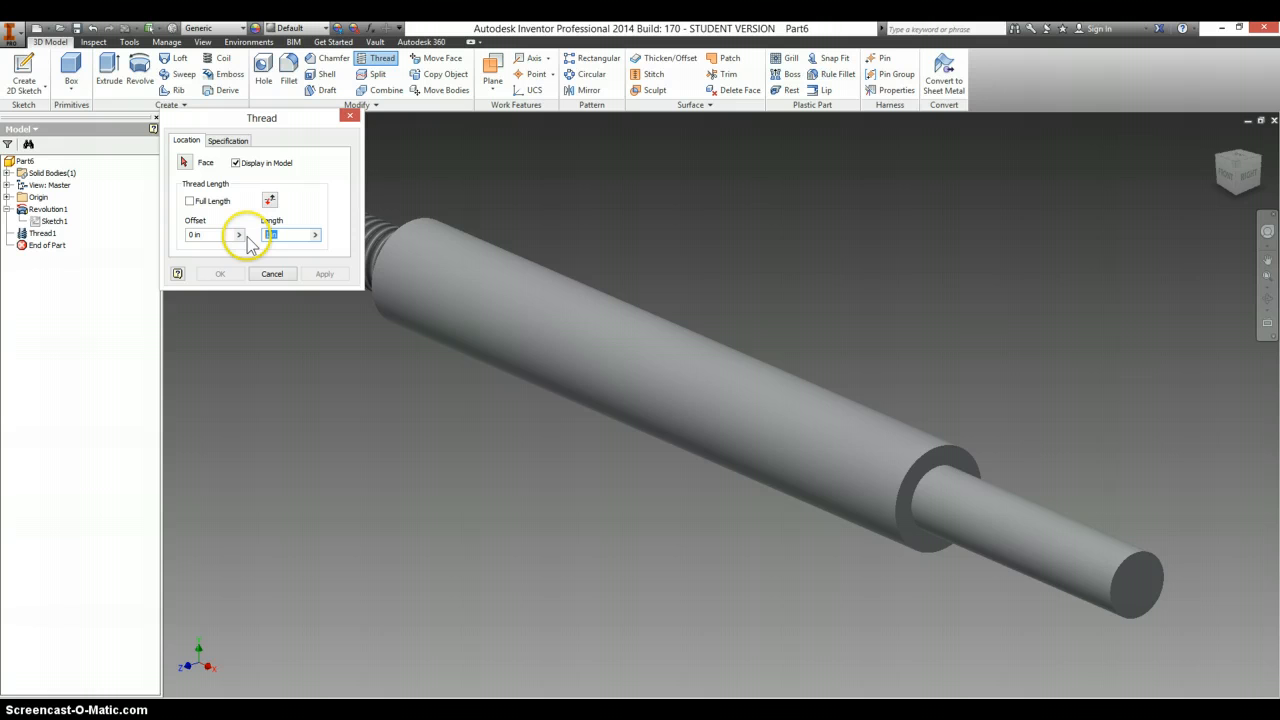
{"action": "type", "text": ".5"}
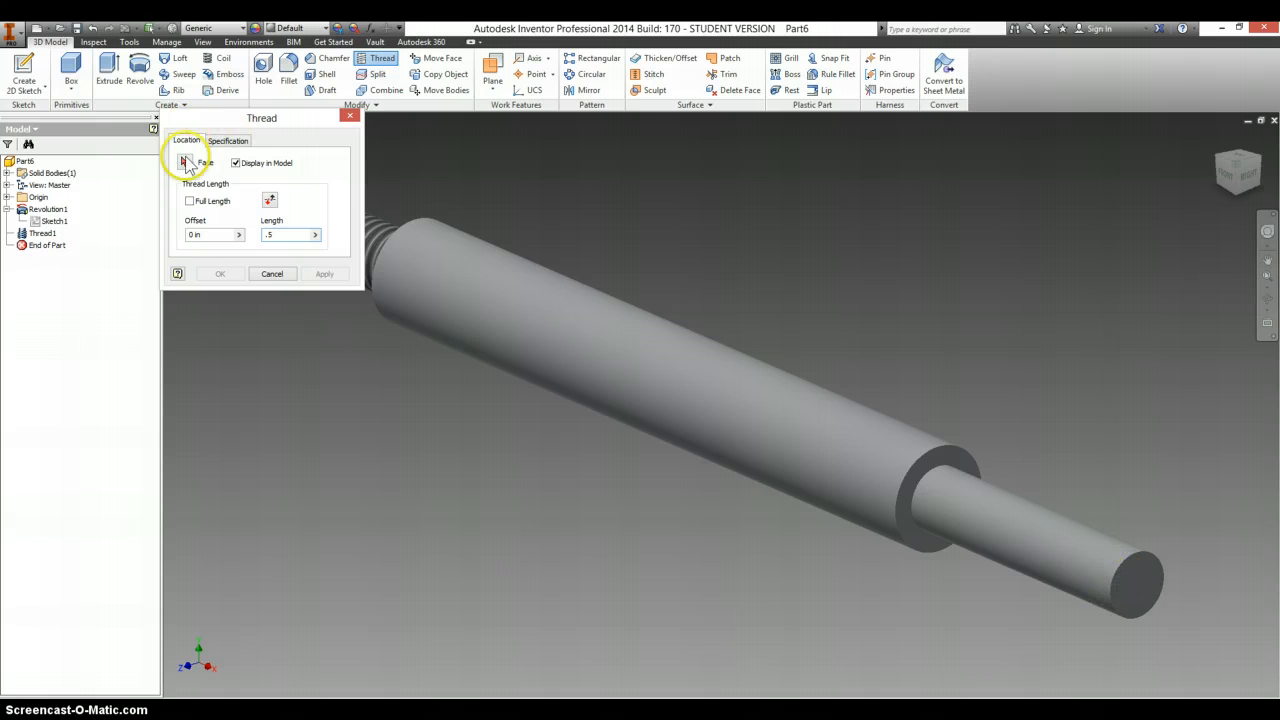
Step: Apply the 0.5 in thread to the narrow right end face and close the Thread dialog
{"action": "left_click", "coordinate": [1116, 584]}
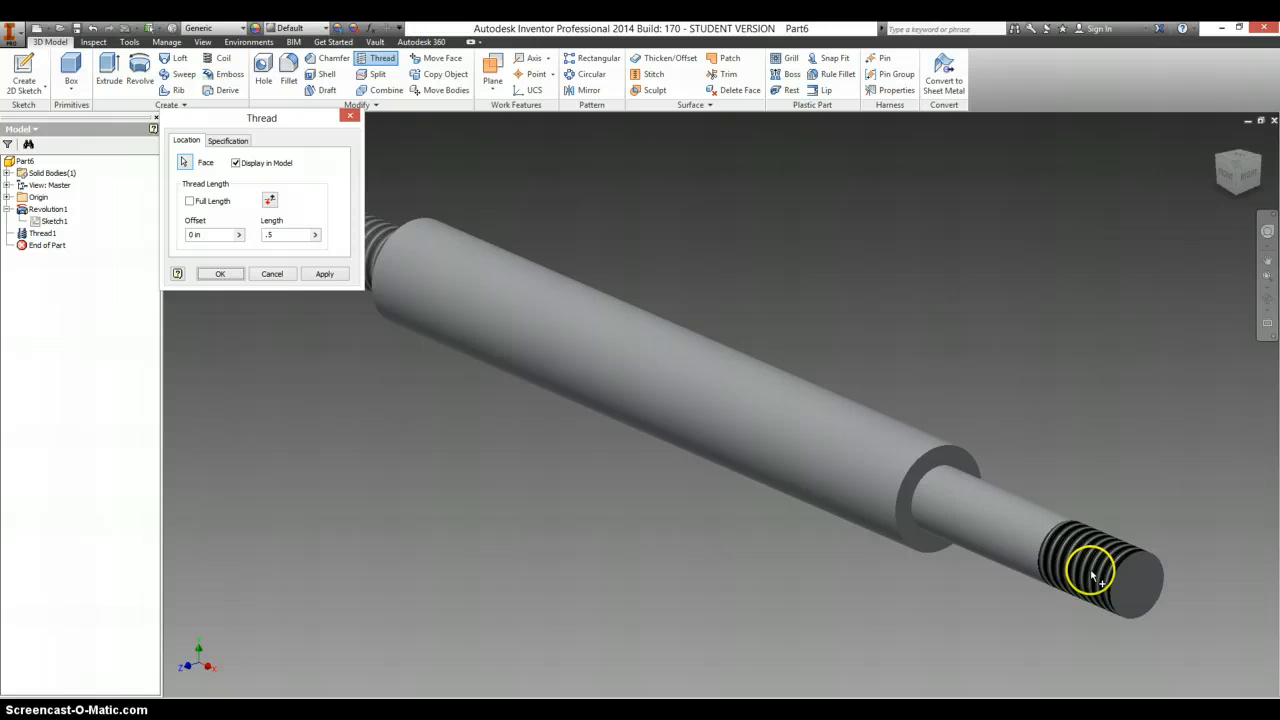
{"action": "left_click", "coordinate": [324, 272]}
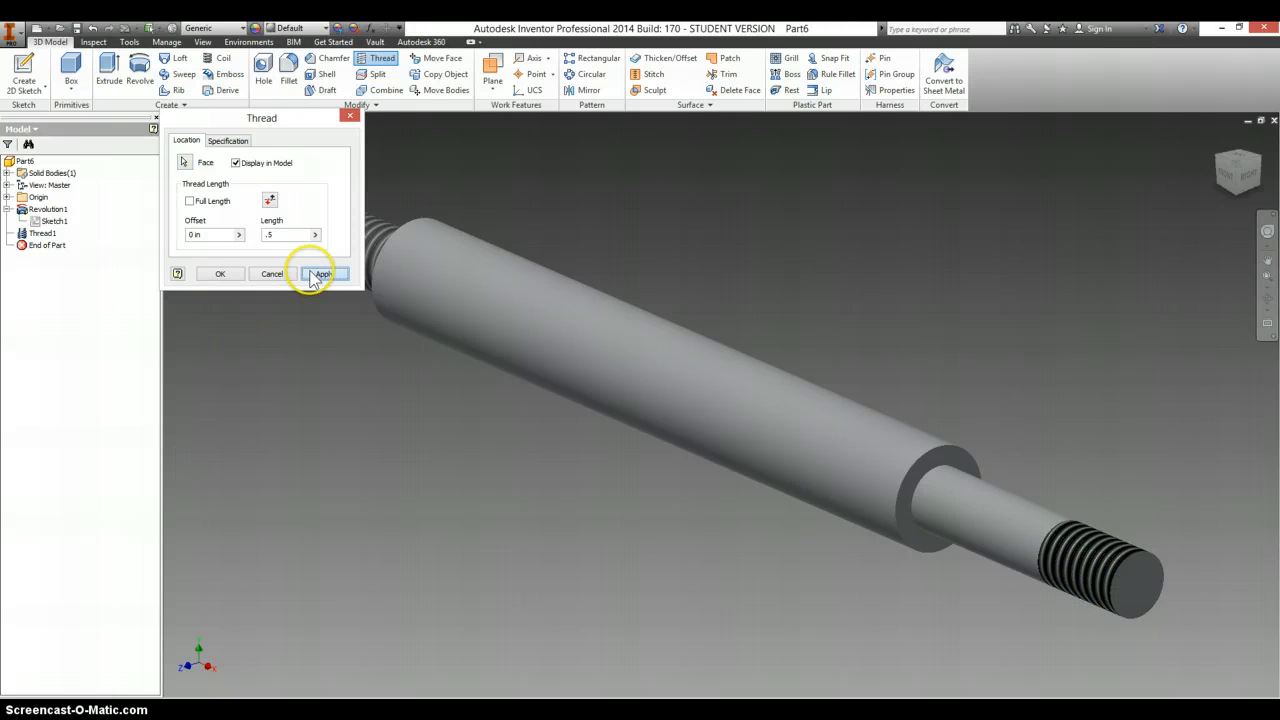
{"action": "left_click", "coordinate": [322, 272]}
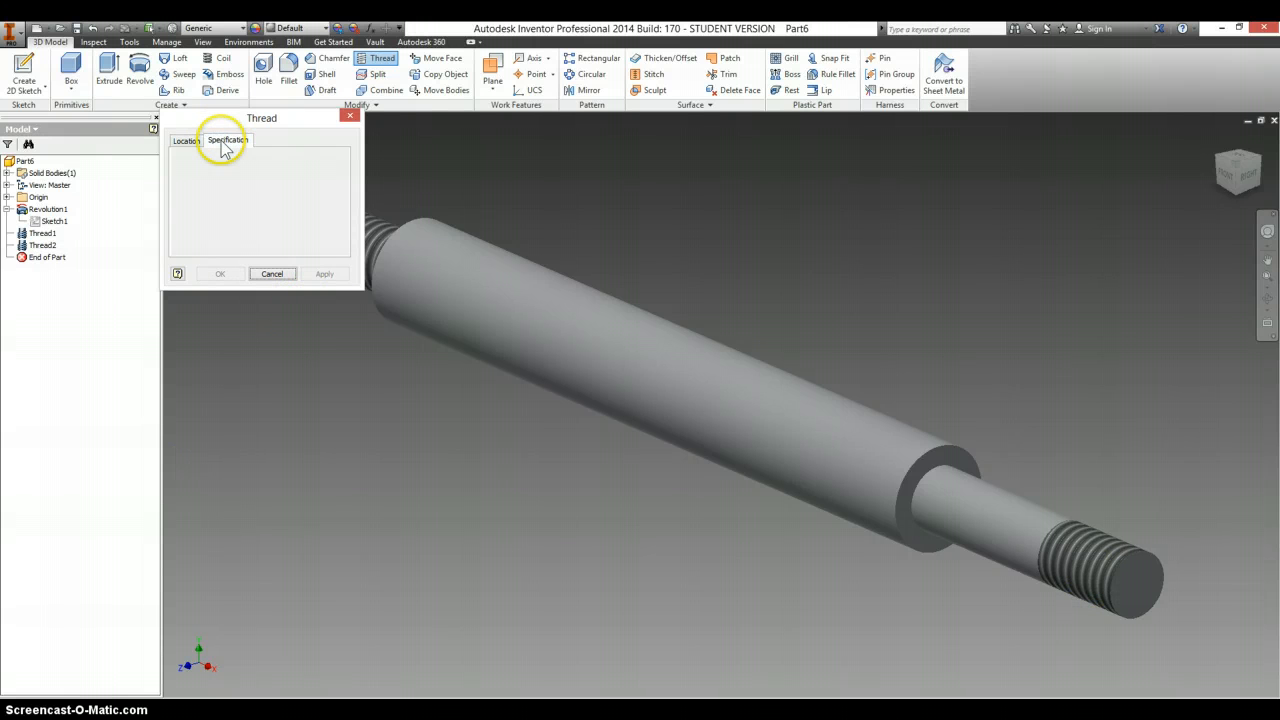
{"action": "left_click", "coordinate": [228, 140]}
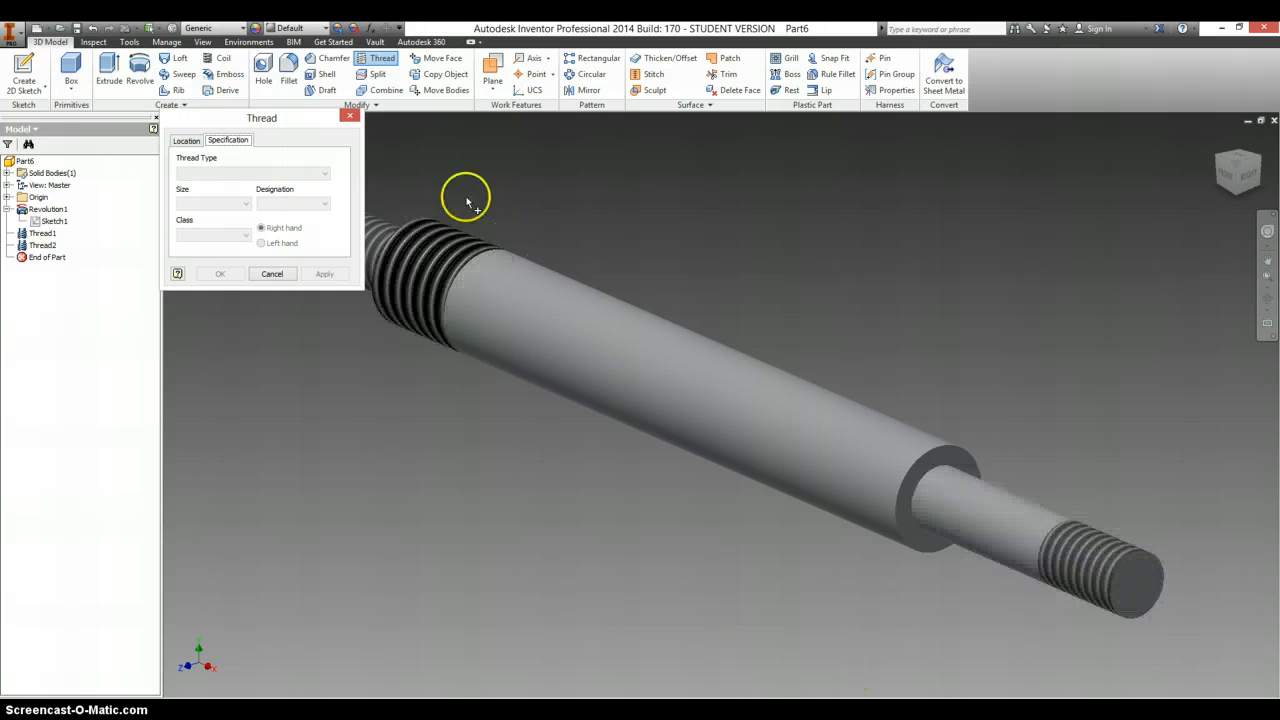
{"action": "left_click", "coordinate": [272, 272]}
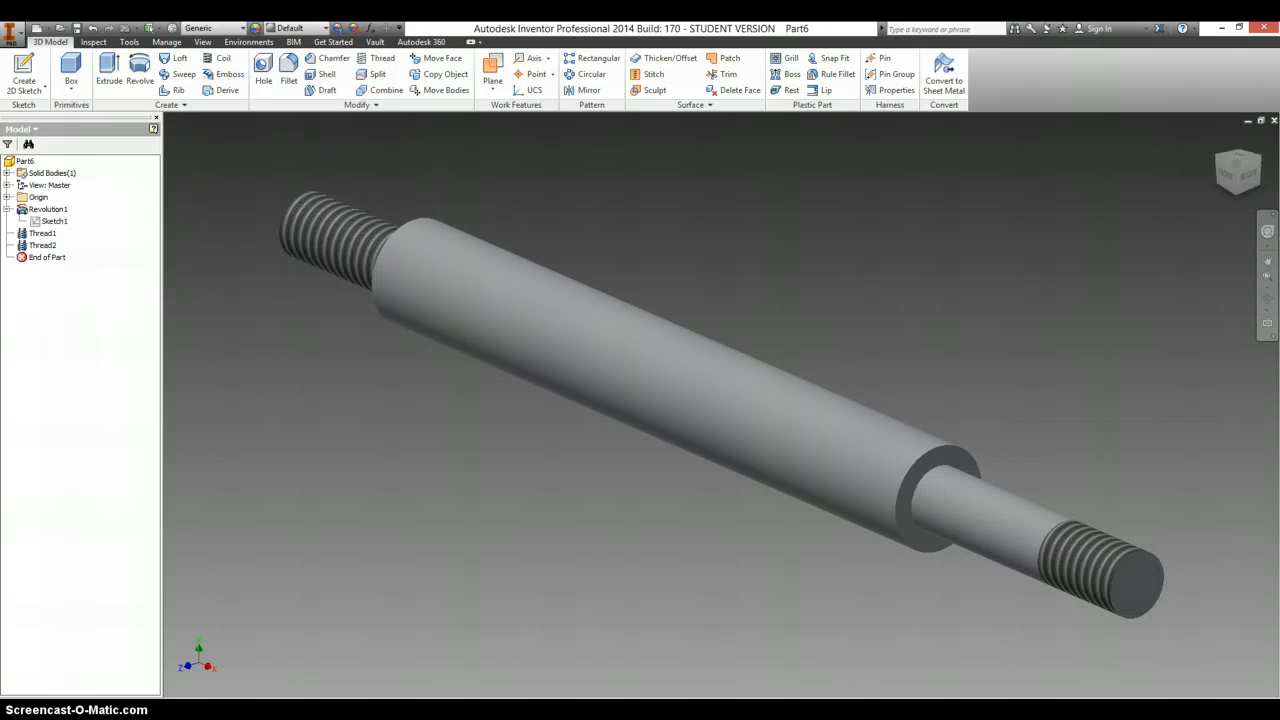
{"action": "left_click", "coordinate": [44, 244]}
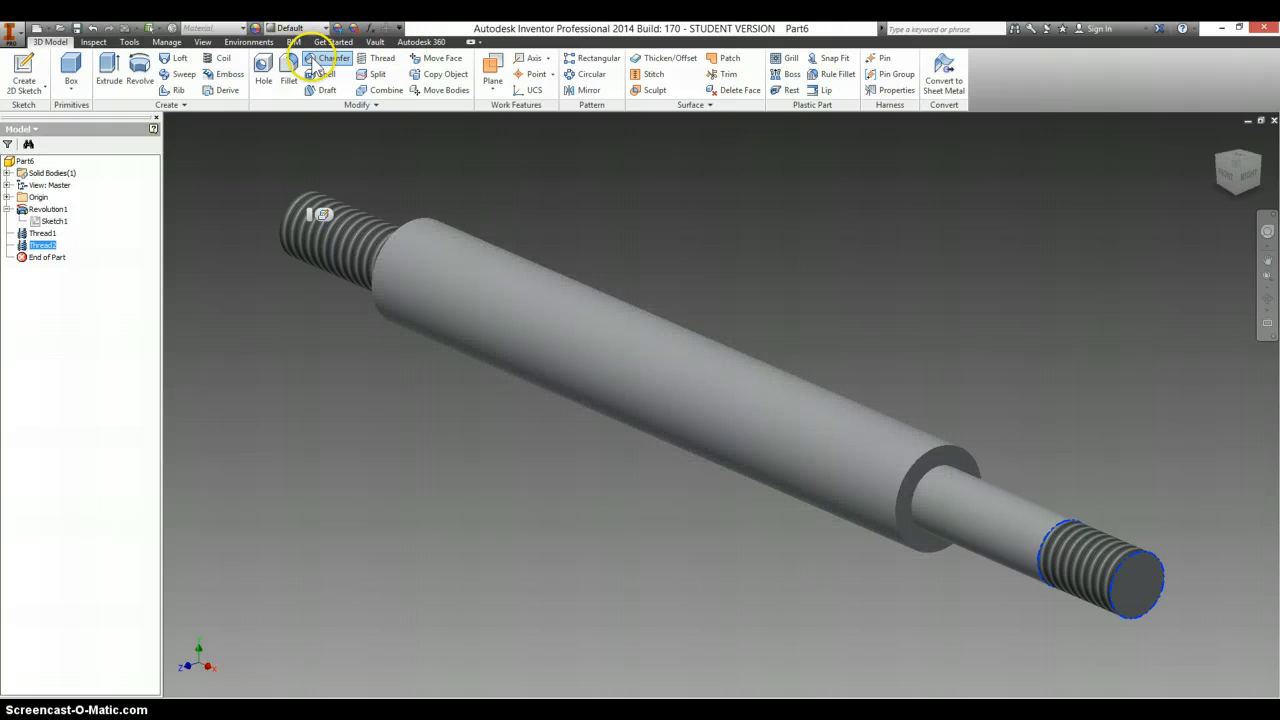
Step: Chamfer the shaft's end edges with the set chamfer distance
{"action": "left_click", "coordinate": [332, 58]}
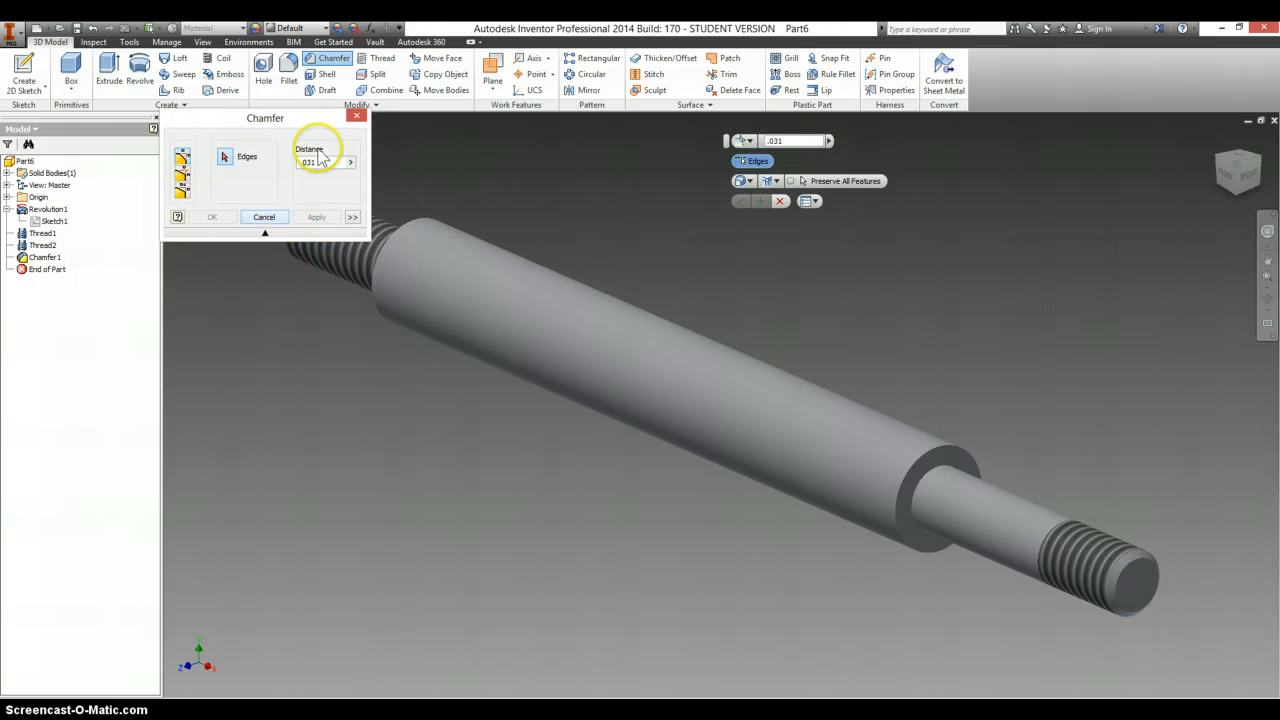
{"action": "left_click", "coordinate": [264, 216]}
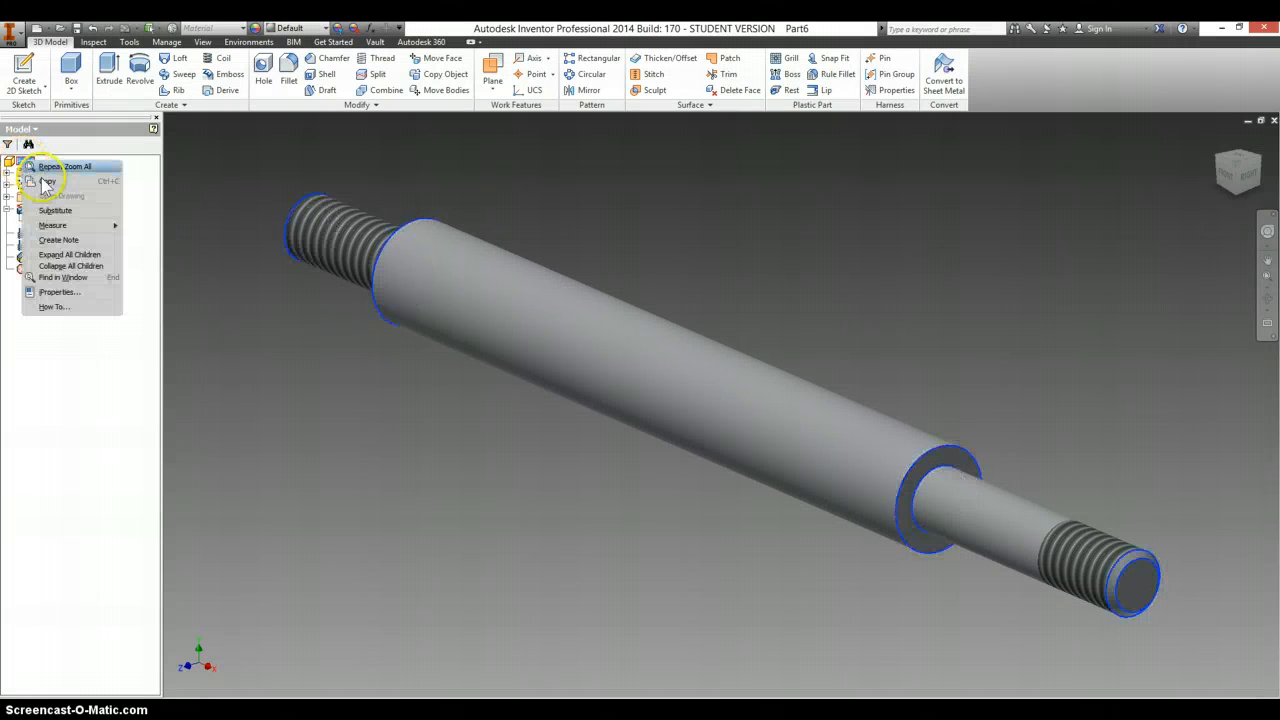
Step: Set the part's material to Steel in iProperties' Physical settings and close
{"action": "left_click", "coordinate": [60, 292]}
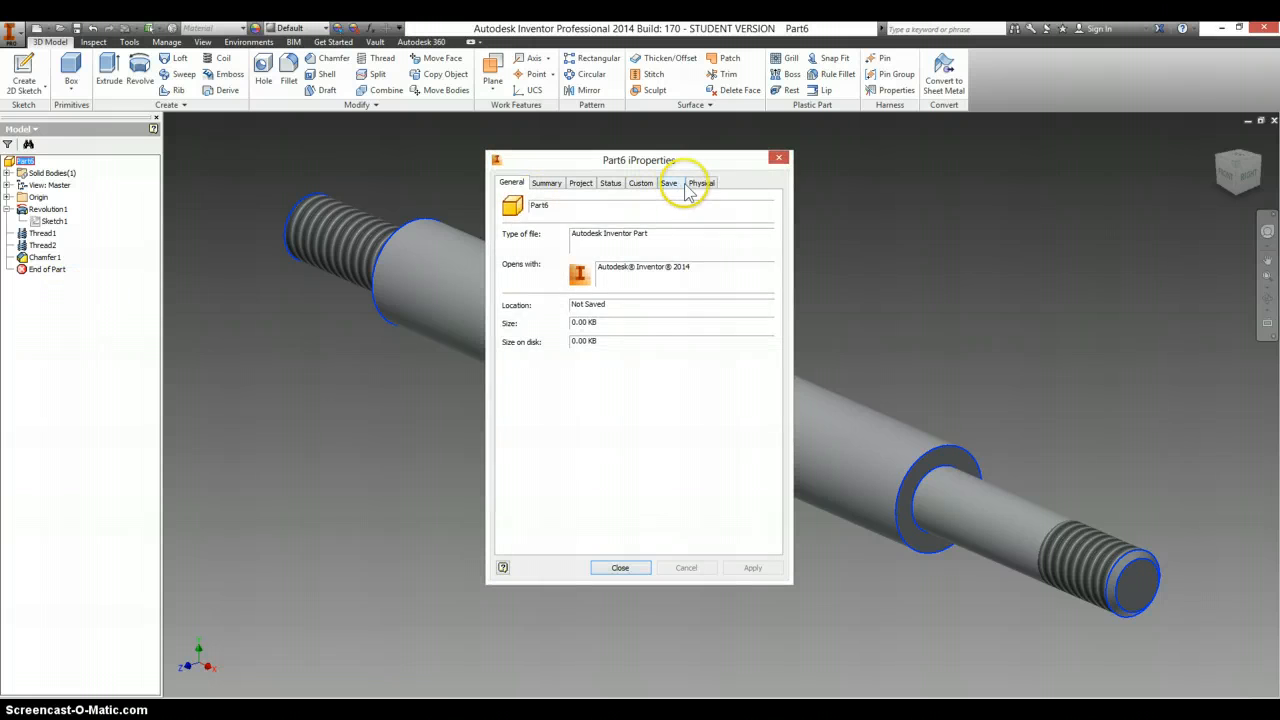
{"action": "left_click", "coordinate": [700, 182]}
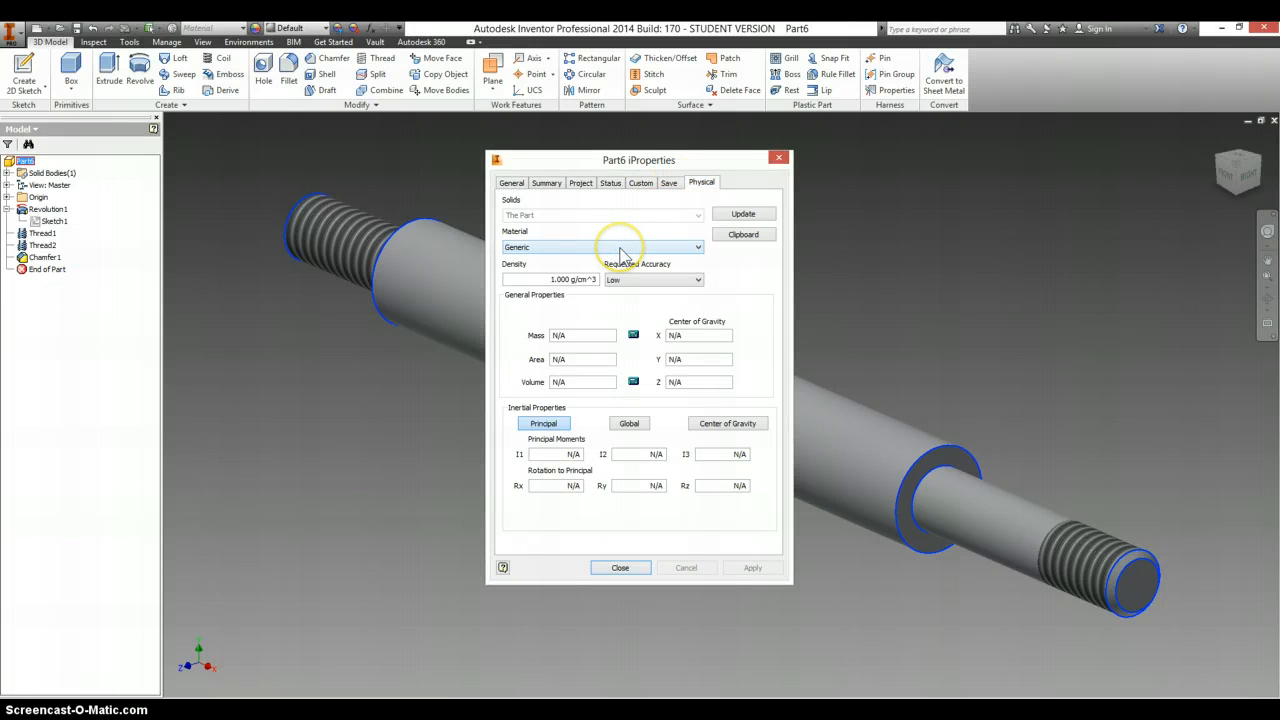
{"action": "left_click", "coordinate": [696, 248]}
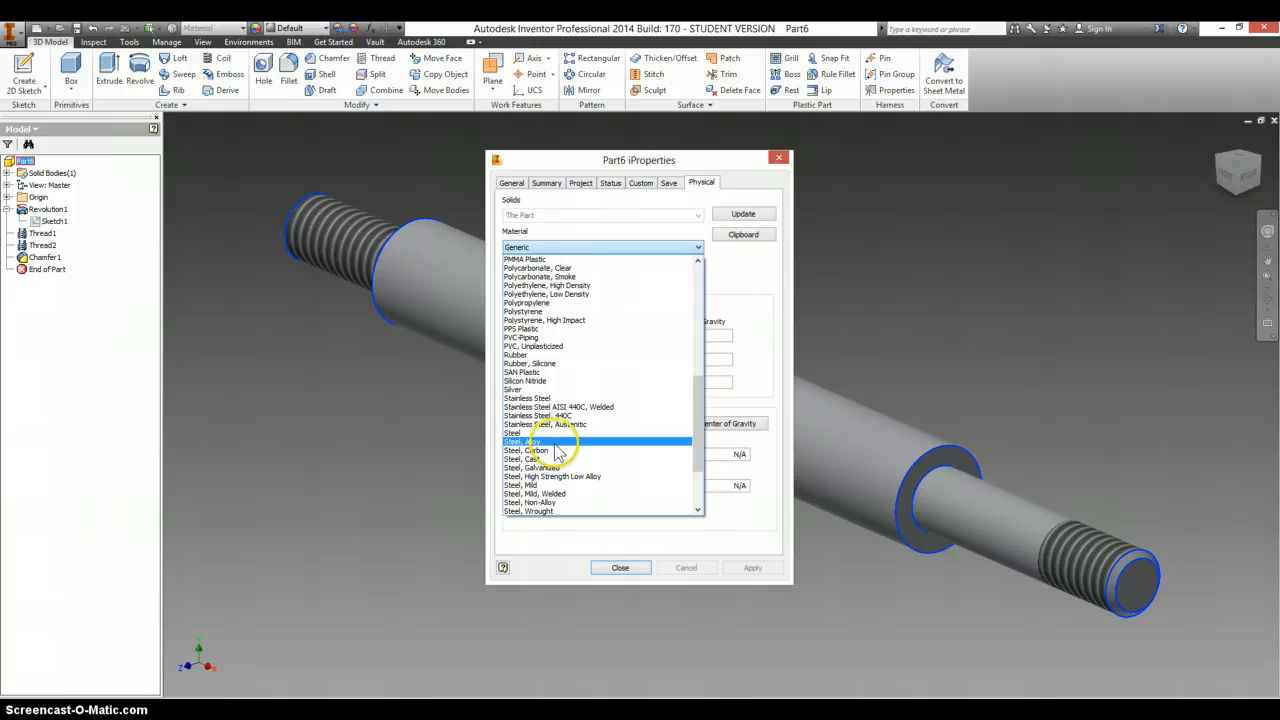
{"action": "left_click", "coordinate": [512, 432]}
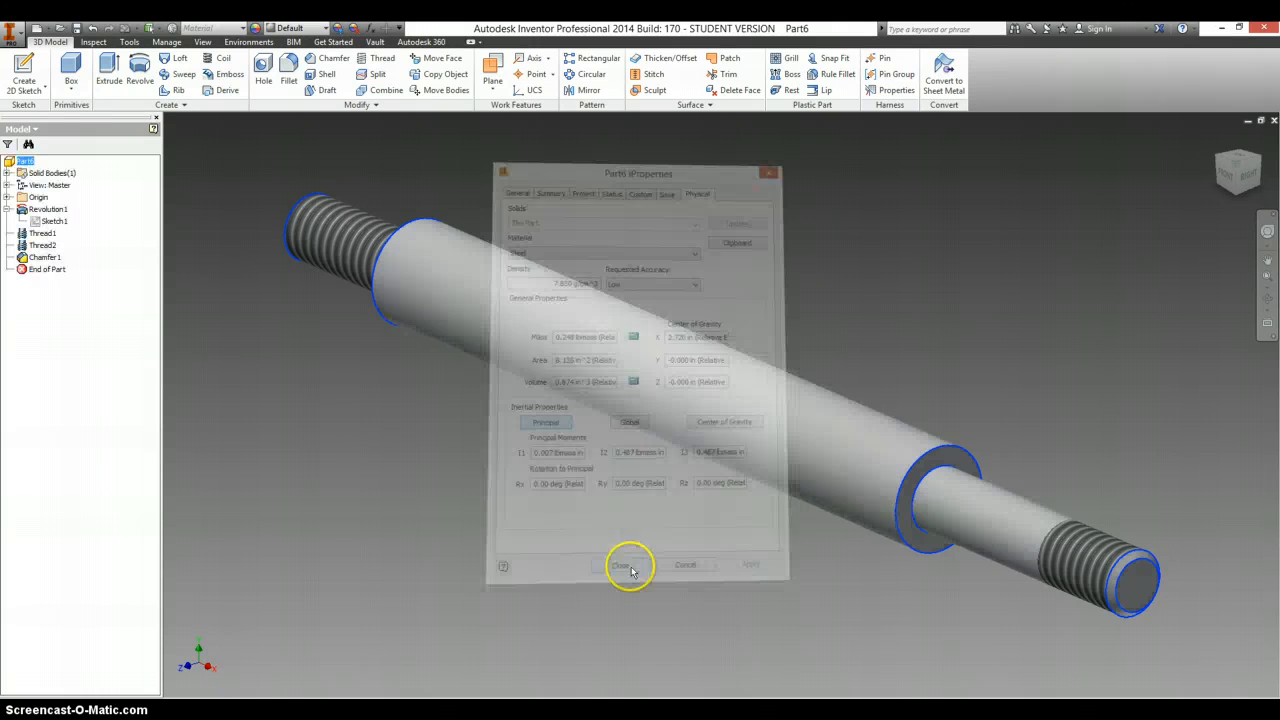
{"action": "left_click", "coordinate": [620, 564]}
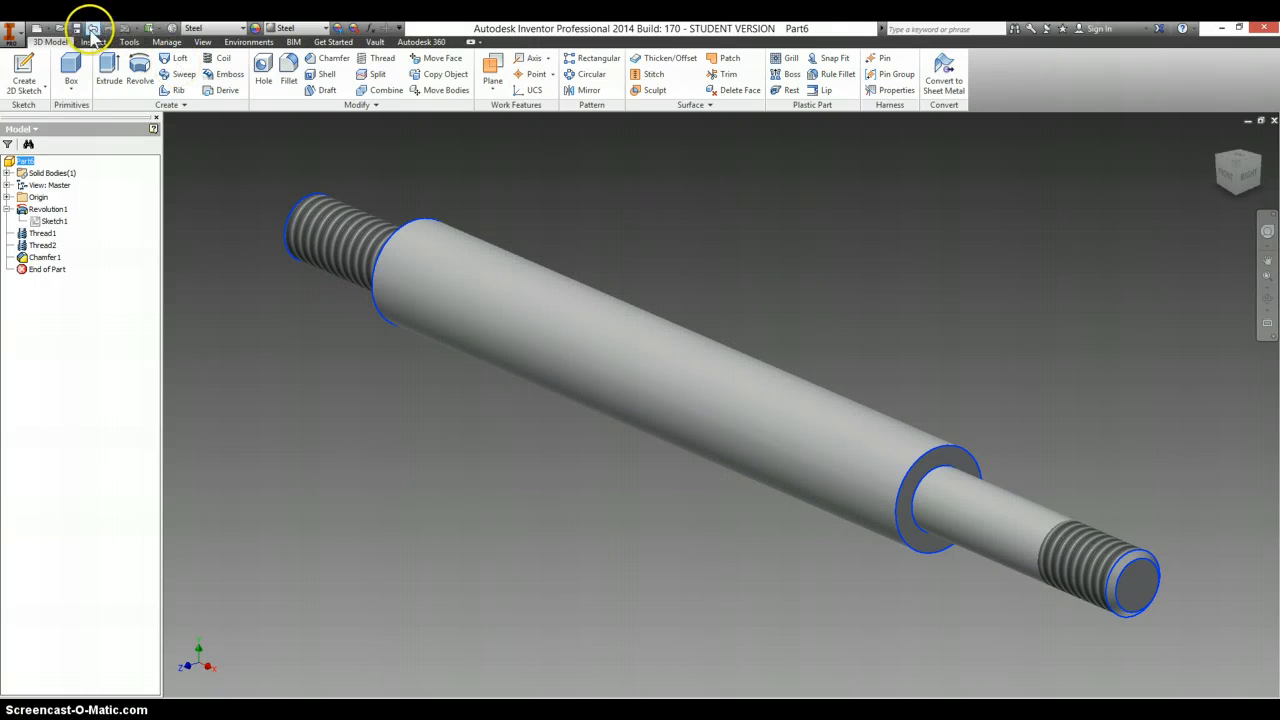